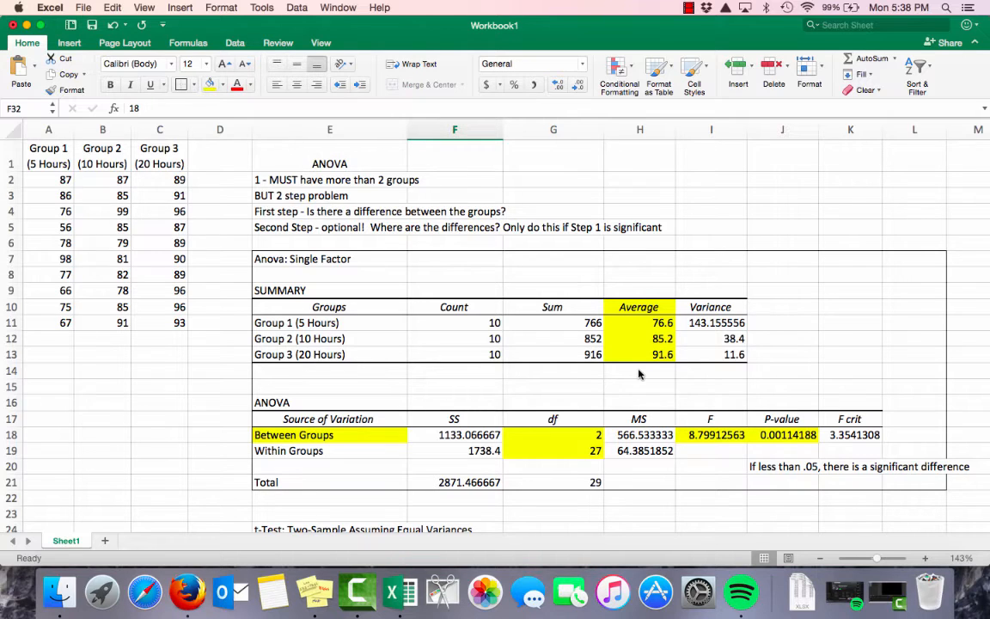
{"action": "mouse_move", "coordinate": [361, 240]}
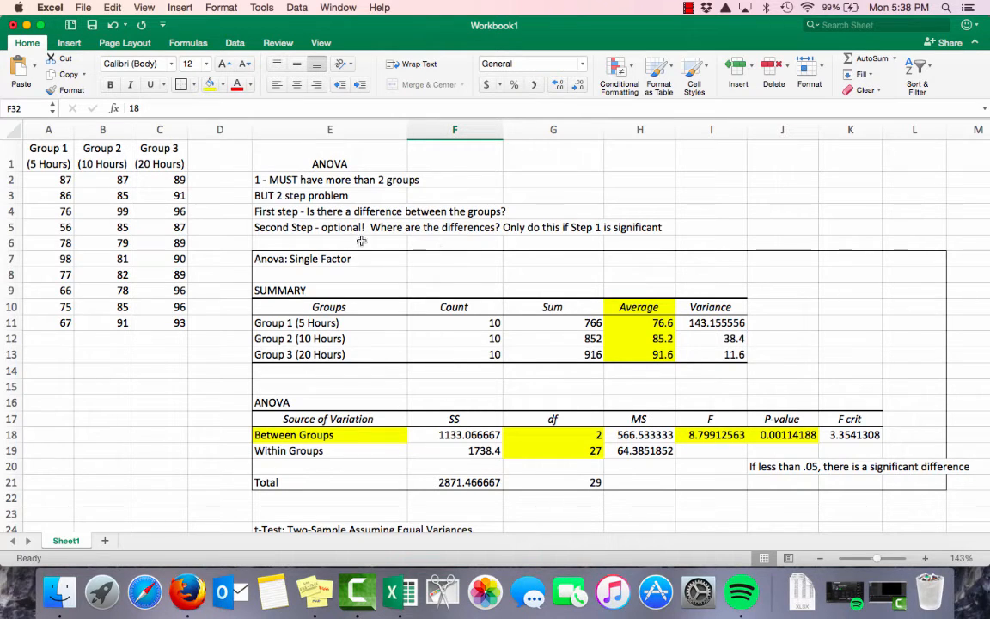
Review the Canvas page's ANOVA requirements and scroll down to the Phrasing Results examples
{"action": "left_click", "coordinate": [329, 179]}
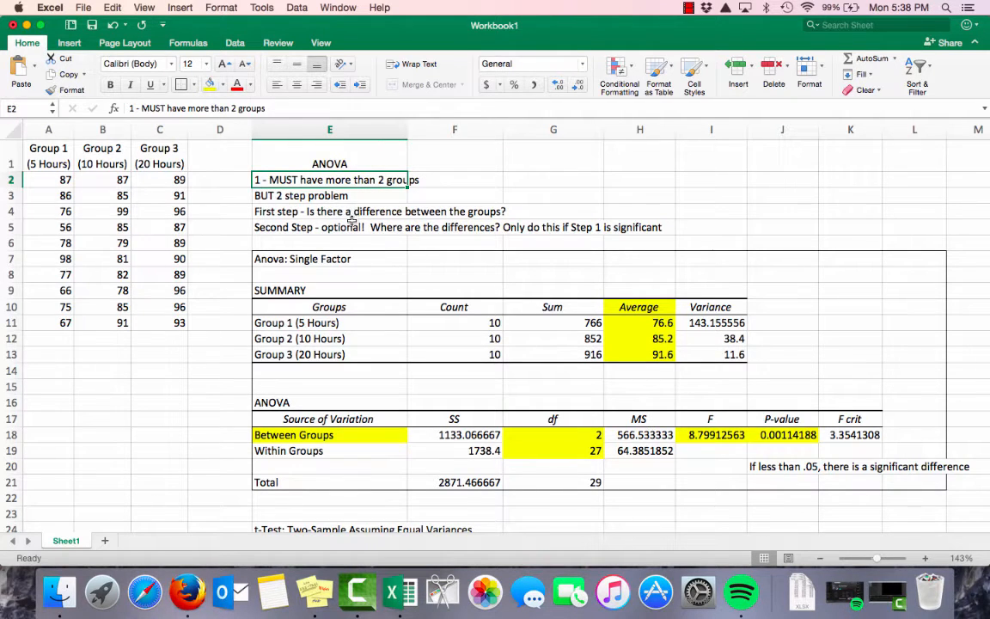
{"action": "left_click", "coordinate": [329, 212]}
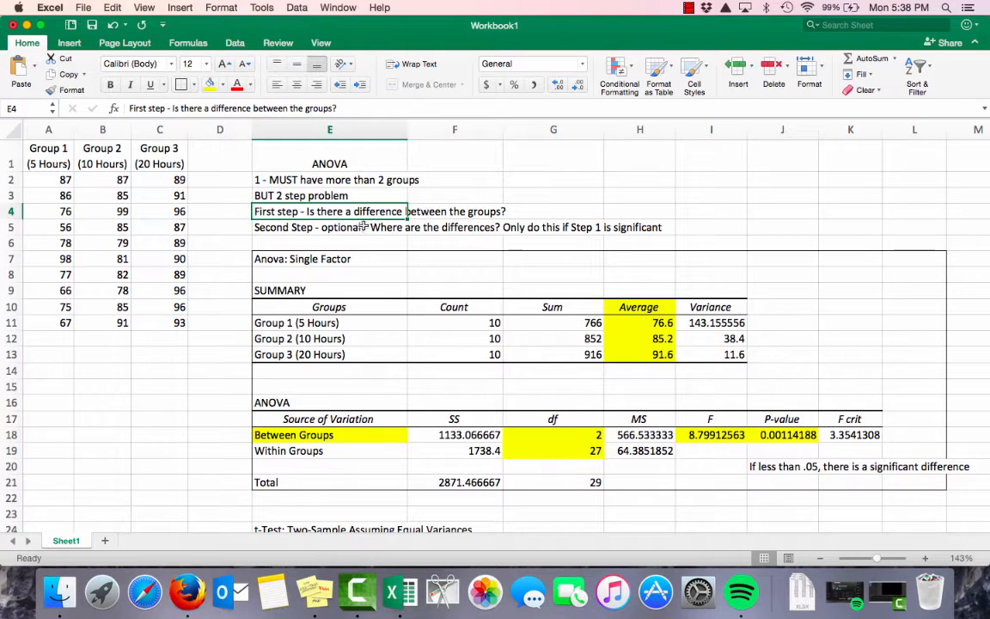
{"action": "left_click", "coordinate": [329, 227]}
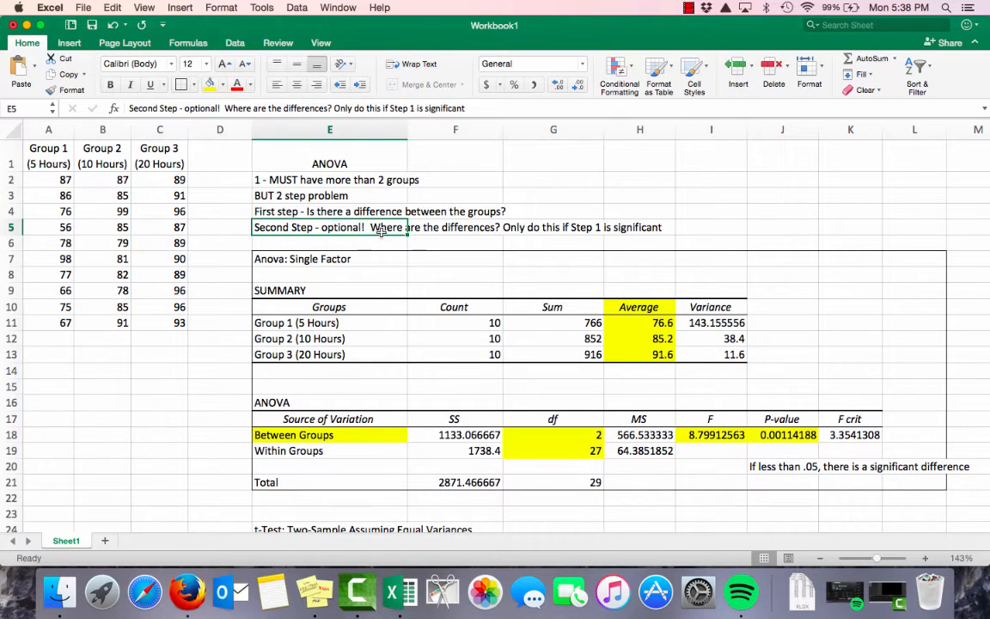
{"action": "mouse_move", "coordinate": [464, 226]}
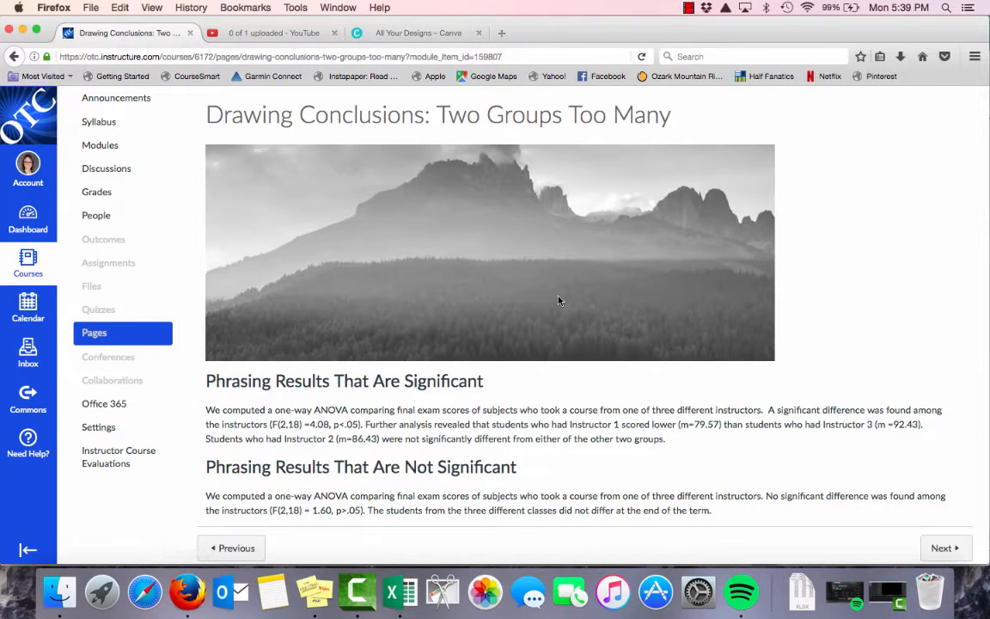
{"action": "scroll", "scroll_direction": "down", "scroll_amount": 3}
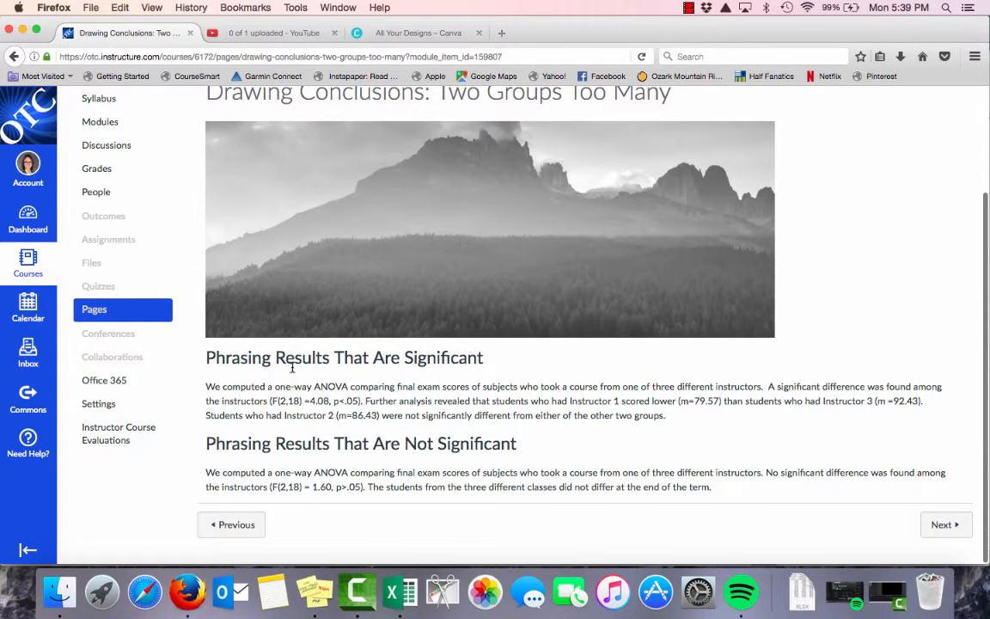
{"action": "mouse_move", "coordinate": [213, 462]}
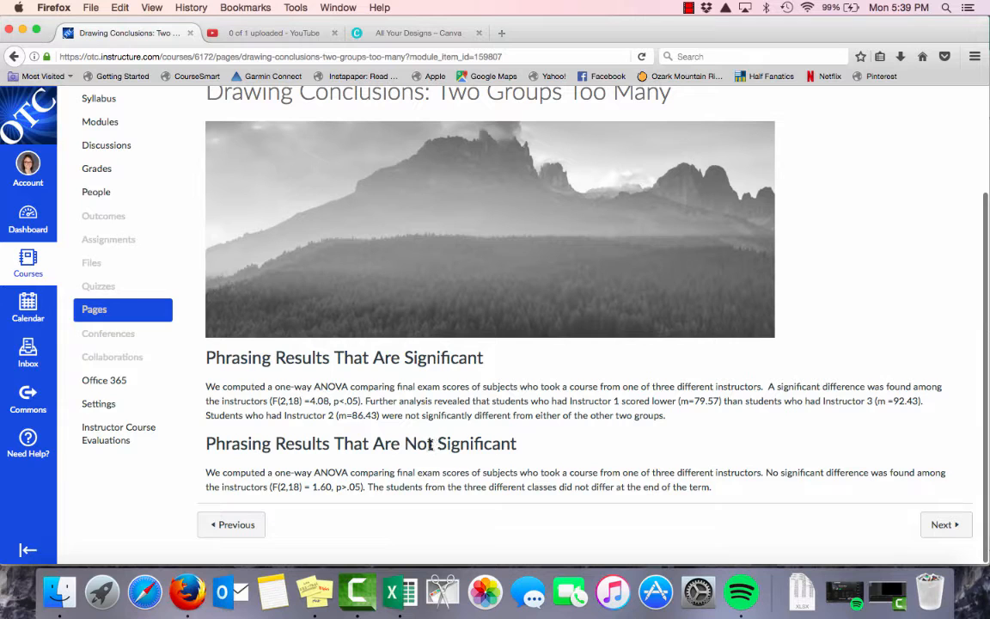
Confirm the ANOVA p-value of 0.00114 and copy Canvas's significant-results example paragraph
{"action": "left_click", "coordinate": [400, 591]}
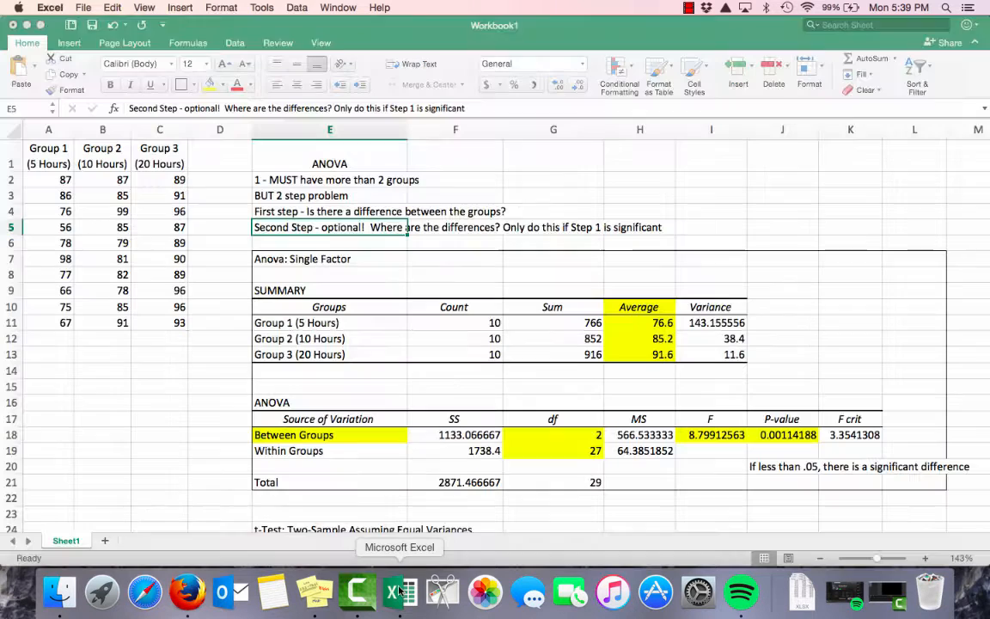
{"action": "scroll", "scroll_direction": "down", "scroll_amount": 3}
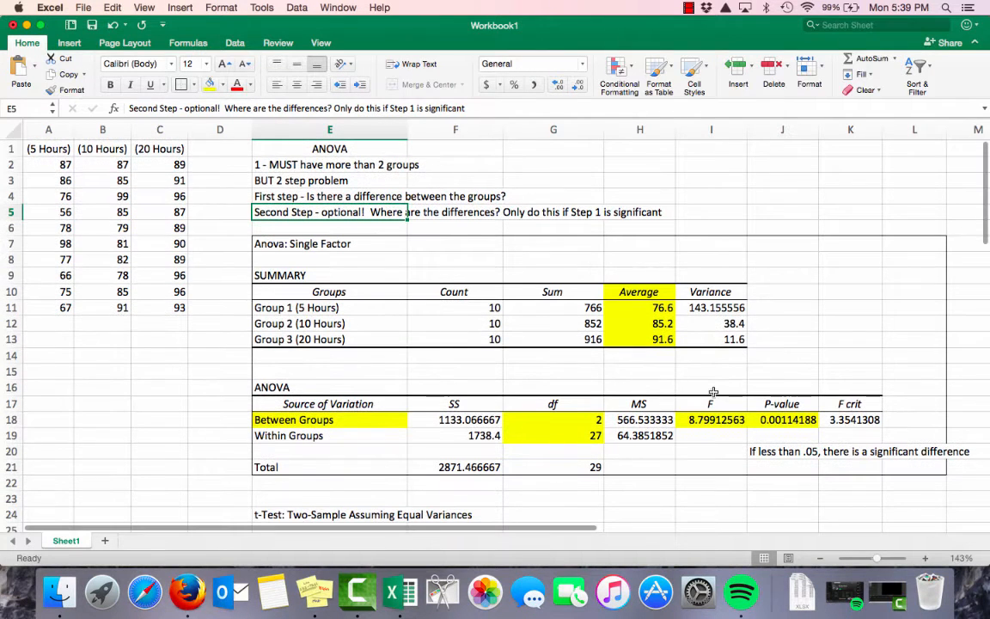
{"action": "left_click", "coordinate": [788, 420]}
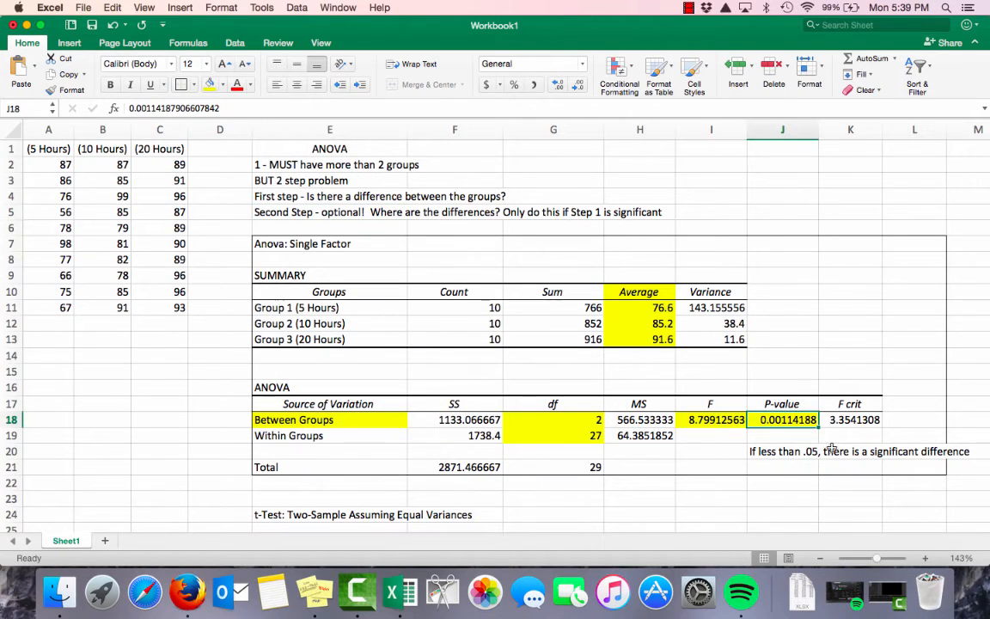
{"action": "mouse_move", "coordinate": [855, 383]}
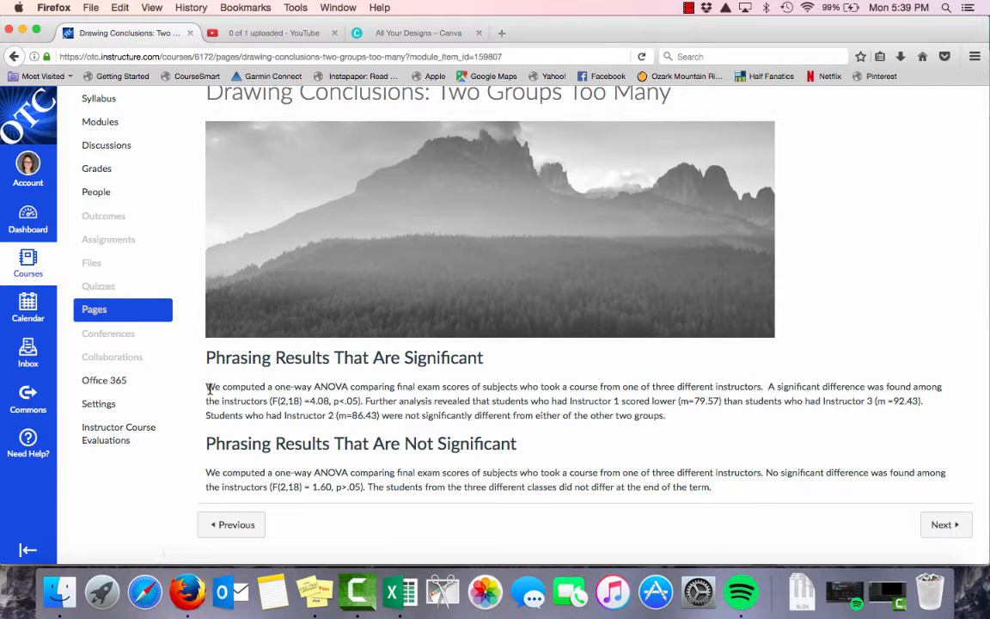
{"action": "left_click_drag", "start_coordinate": [205, 386], "coordinate": [664, 416]}
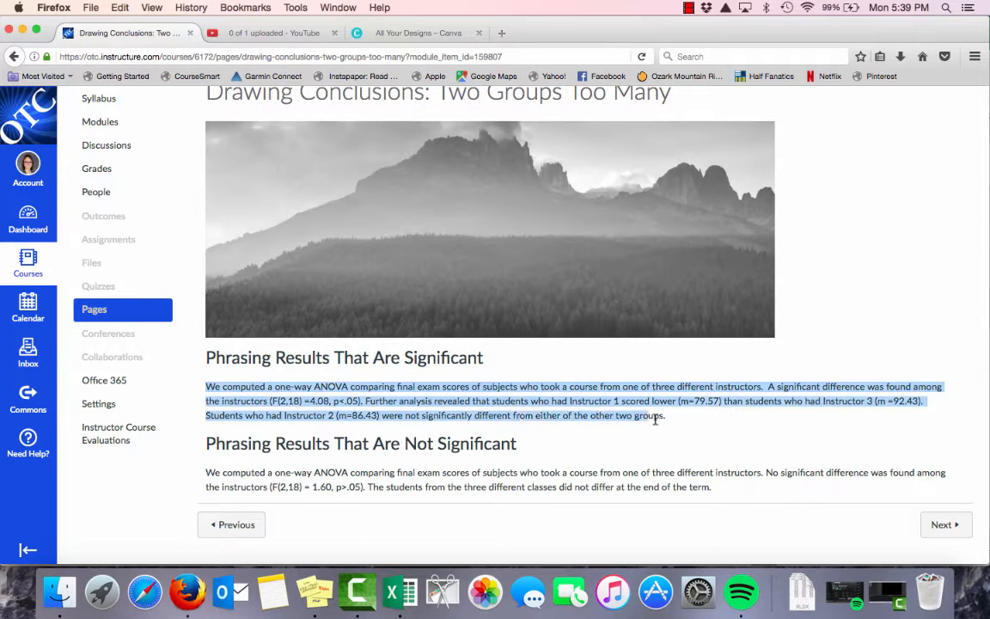
{"action": "mouse_move", "coordinate": [626, 445]}
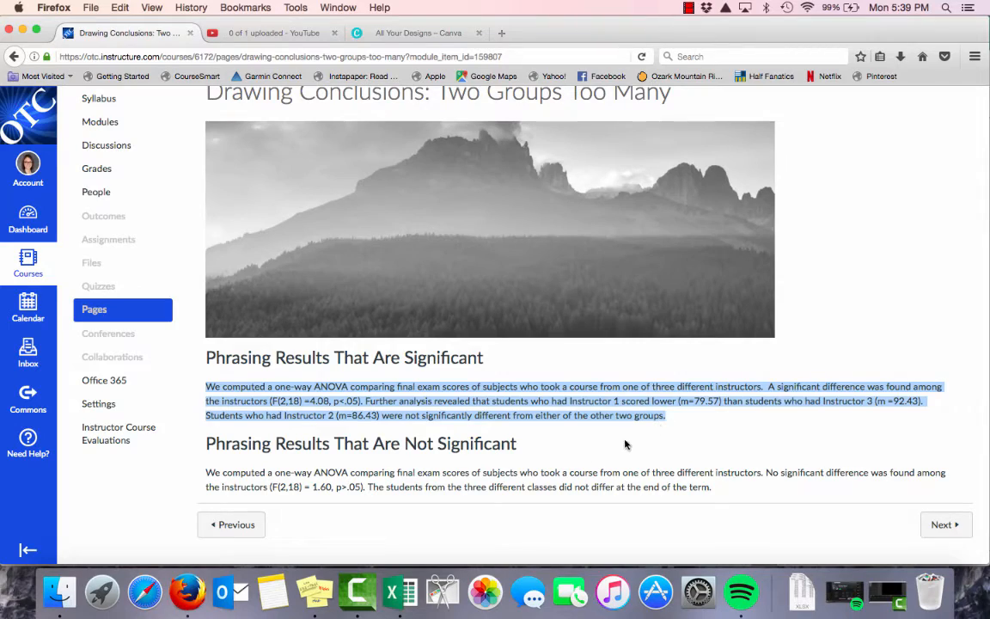
{"action": "left_click", "coordinate": [390, 591]}
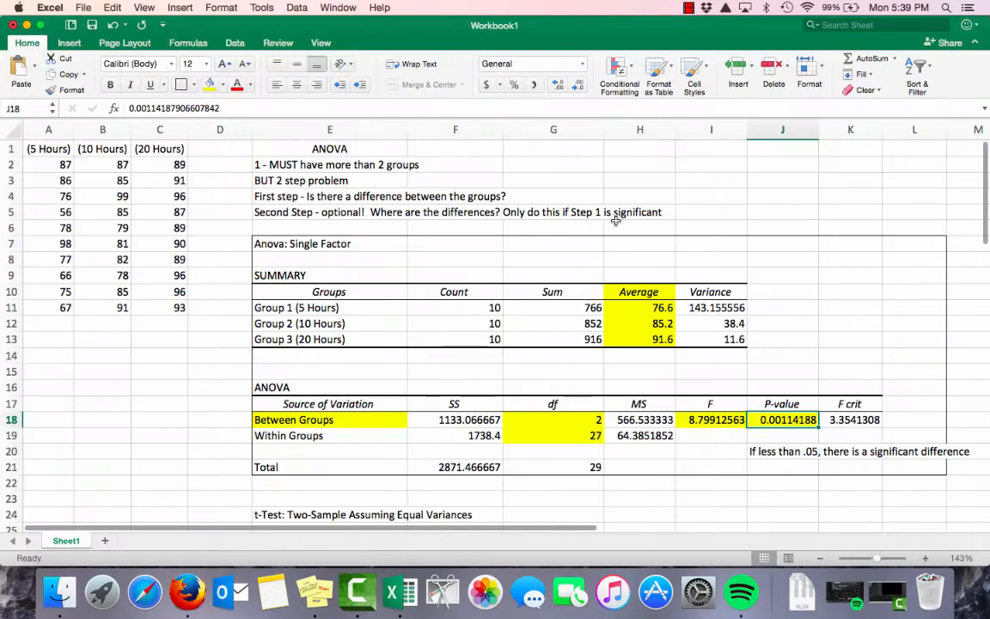
Paste the example paragraph into I1, wrap its text, and widen column I
{"action": "scroll", "scroll_direction": "right", "scroll_amount": 3}
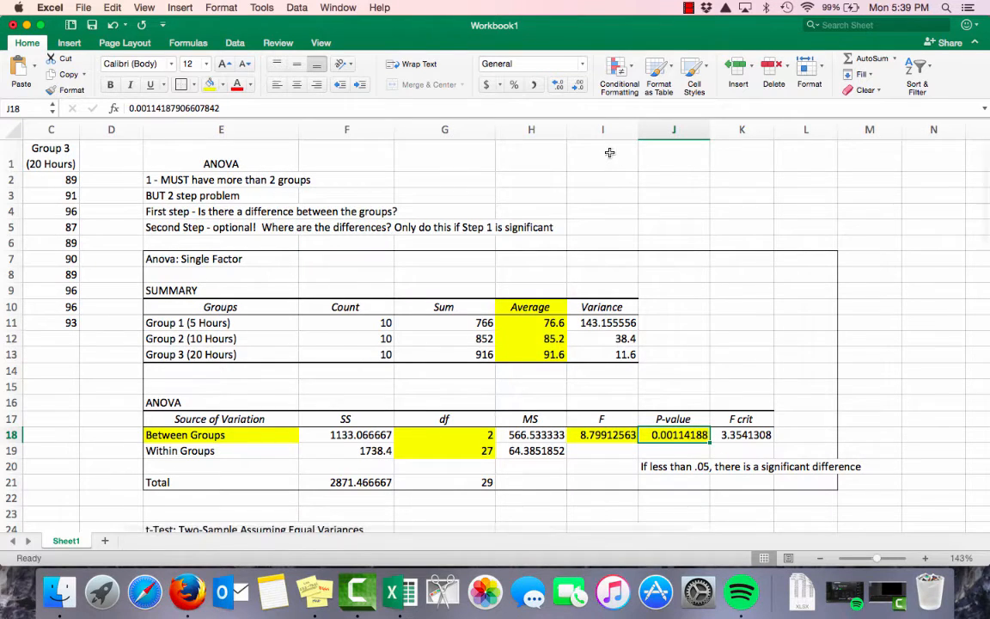
{"action": "left_click", "coordinate": [602, 163]}
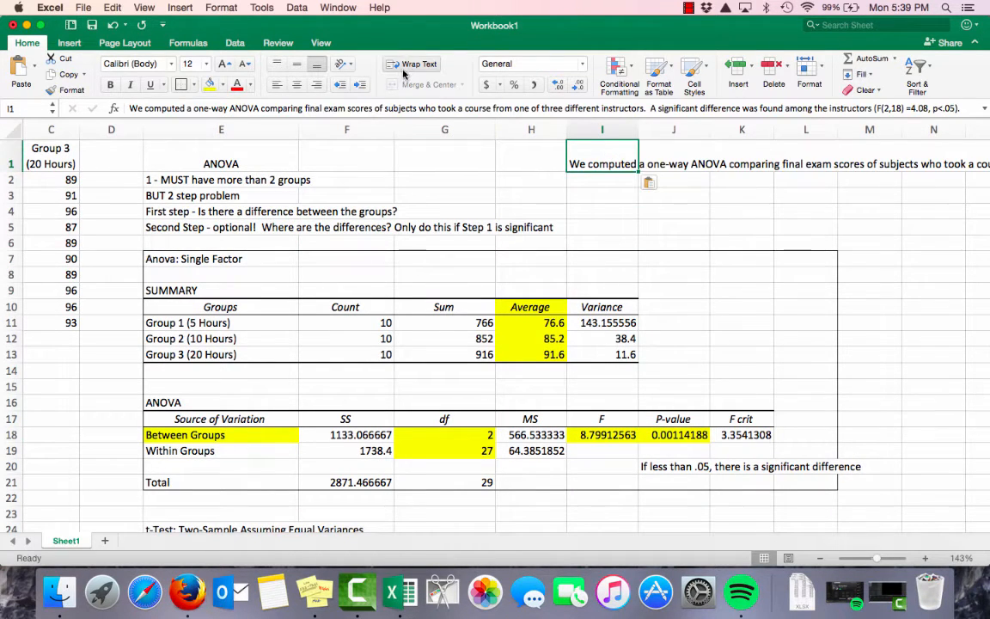
{"action": "left_click", "coordinate": [420, 64]}
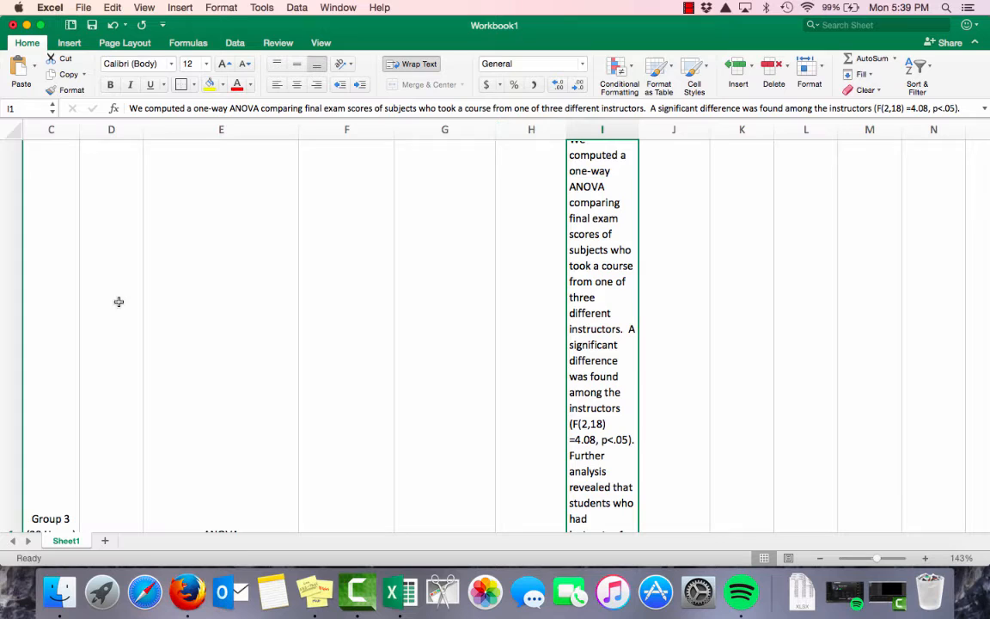
{"action": "left_click_drag", "start_coordinate": [640, 129], "coordinate": [856, 129]}
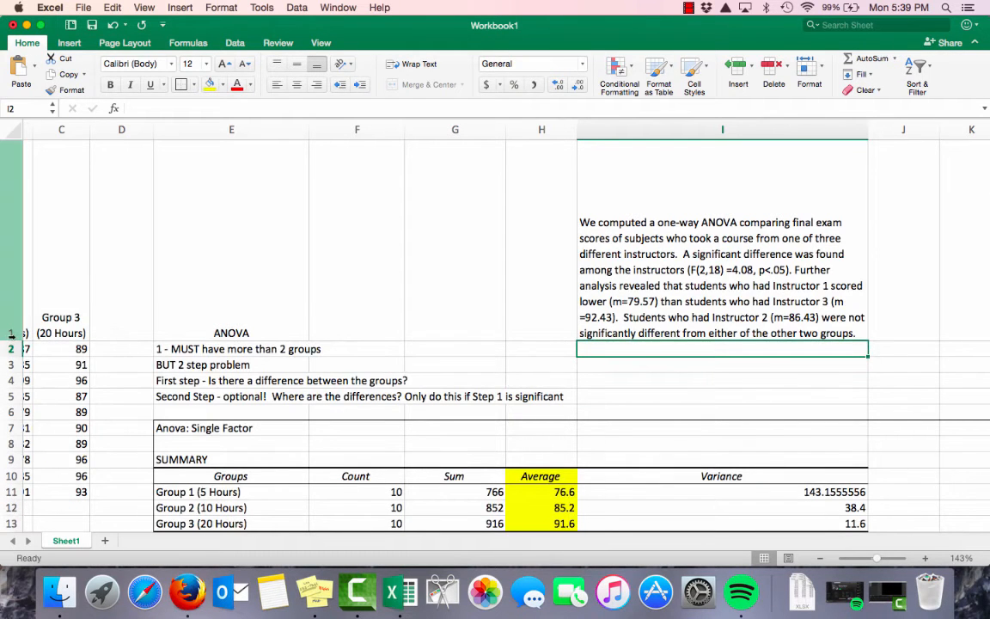
{"action": "scroll", "scroll_direction": "down", "scroll_amount": 3}
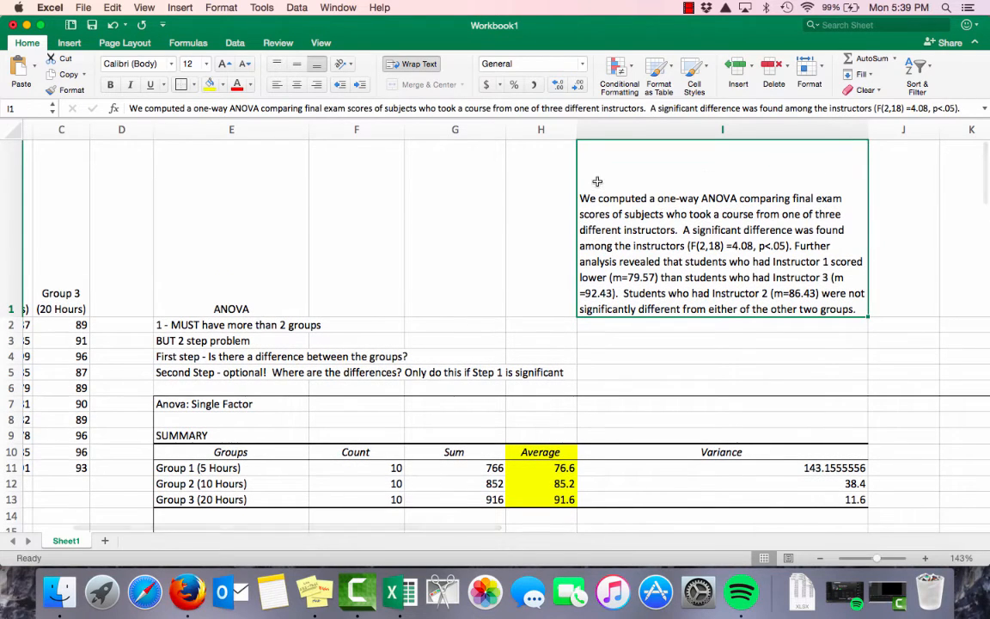
{"action": "mouse_move", "coordinate": [605, 212]}
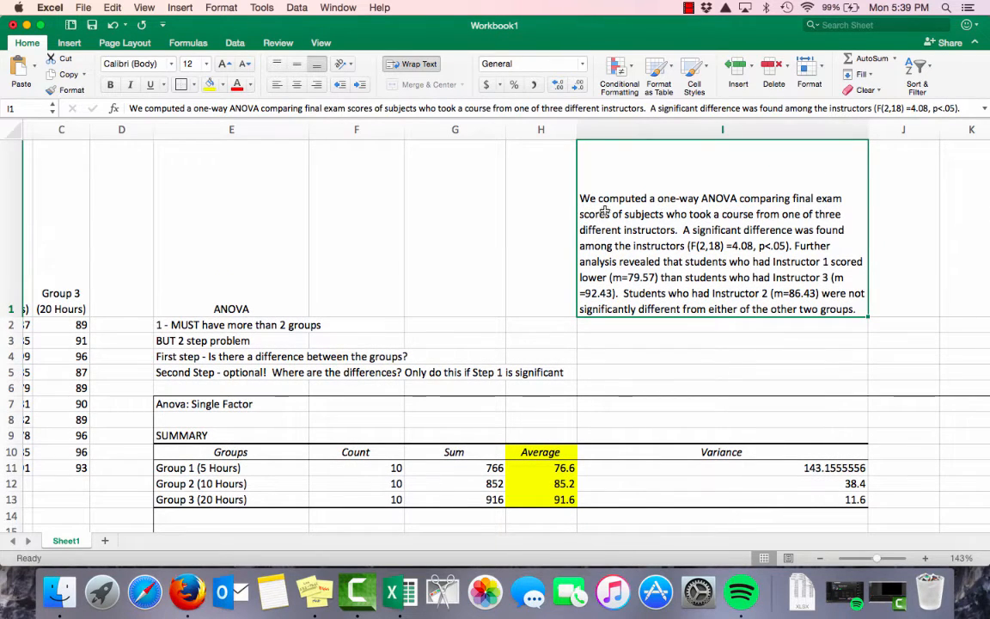
{"action": "mouse_move", "coordinate": [813, 206]}
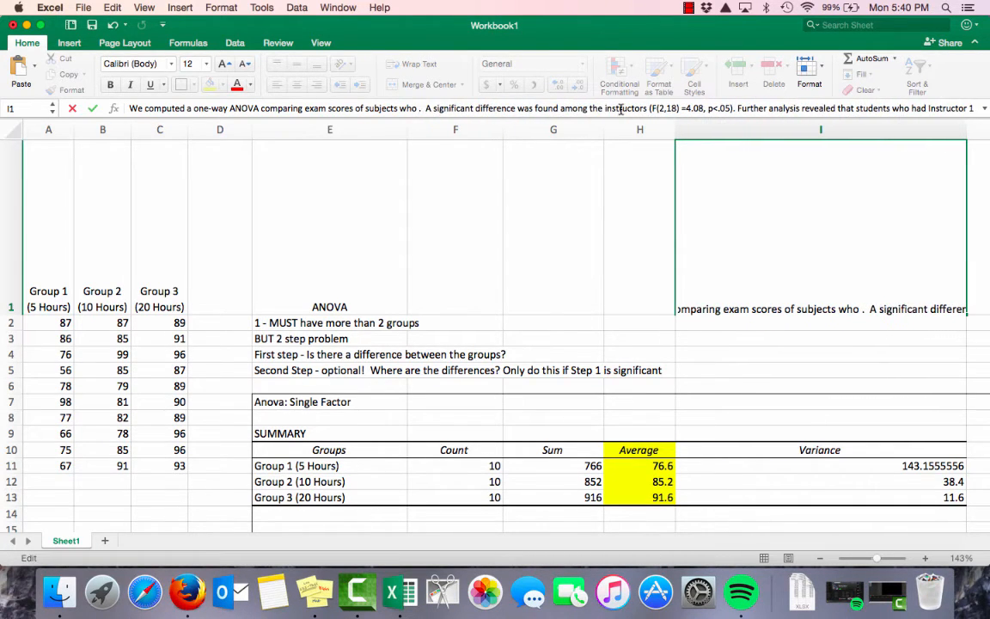
Reword the paragraph opening to 'spent 3 different amounts of time studying per week'
{"action": "type", "text": "spent 3 different amounts of time"}
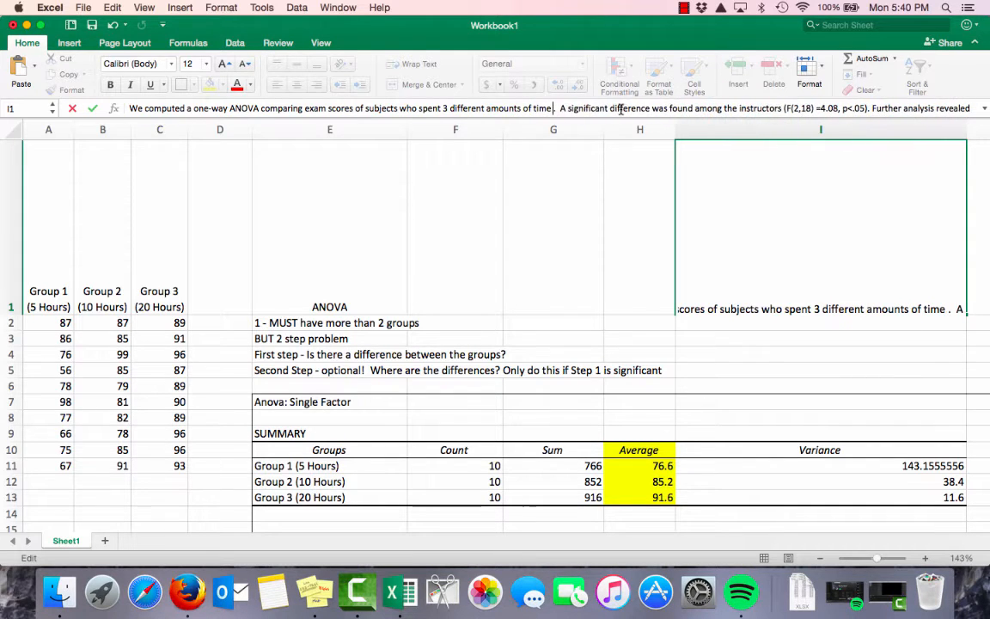
{"action": "type", "text": "studying"}
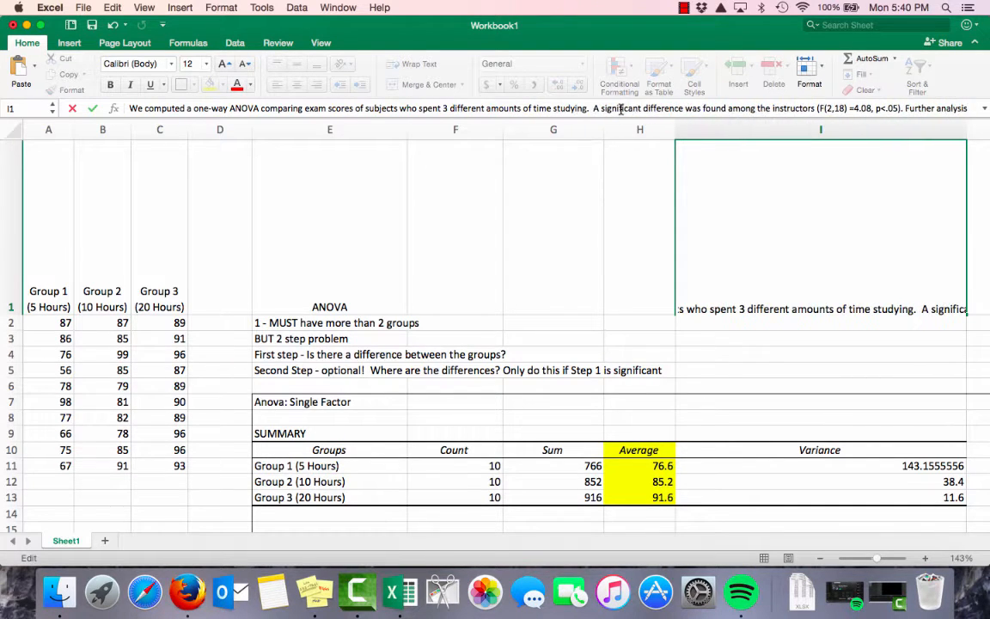
{"action": "type", "text": "per week"}
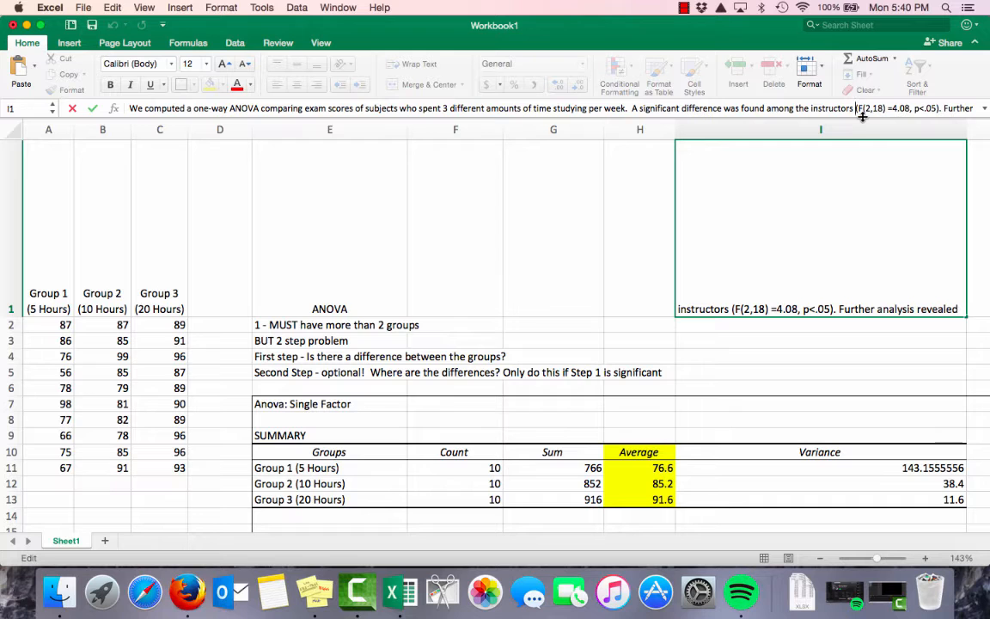
{"action": "mouse_move", "coordinate": [657, 245]}
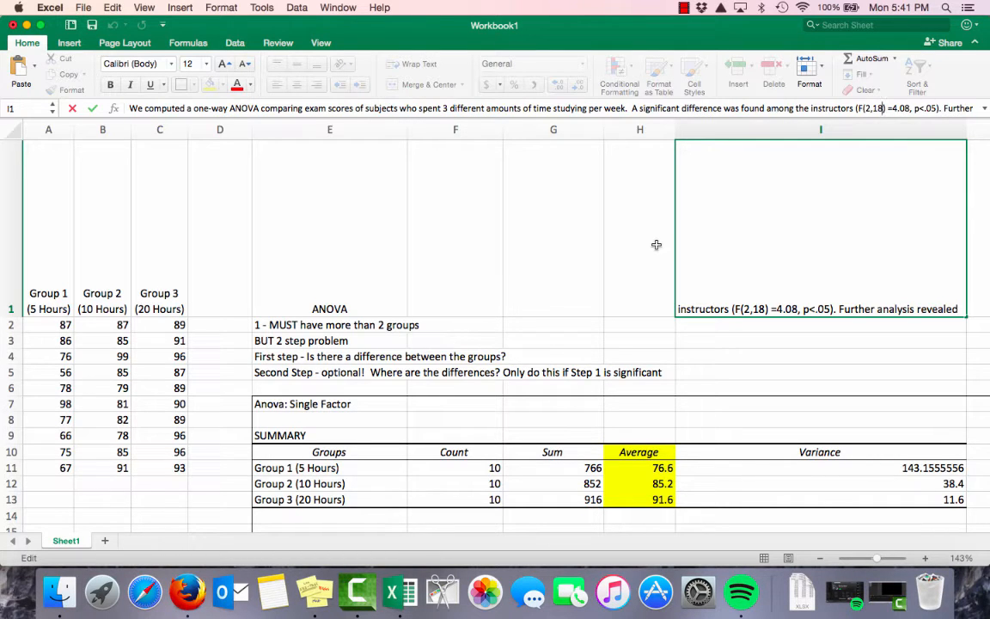
Change the reported statistic from F(2,18)=4.08 to F(2,27)=8.8
{"action": "scroll", "scroll_direction": "down", "scroll_amount": 3}
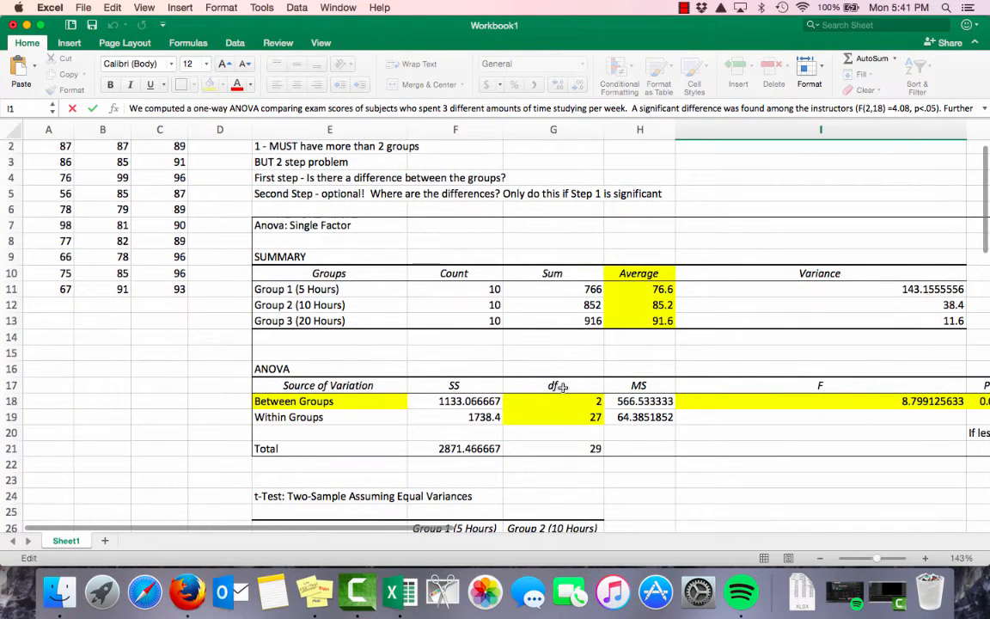
{"action": "mouse_move", "coordinate": [568, 404]}
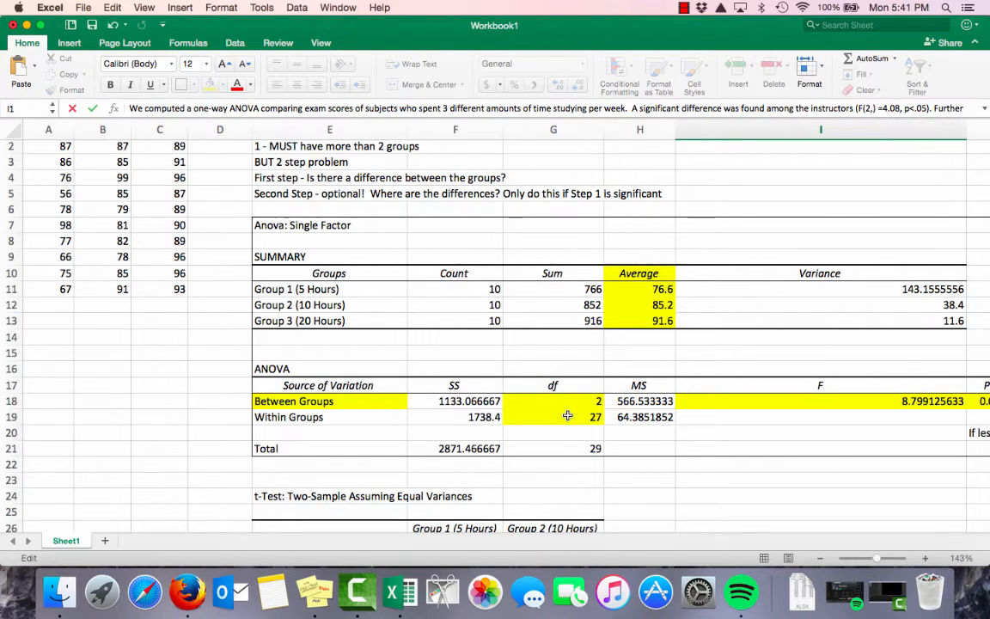
{"action": "type", "text": "27)"}
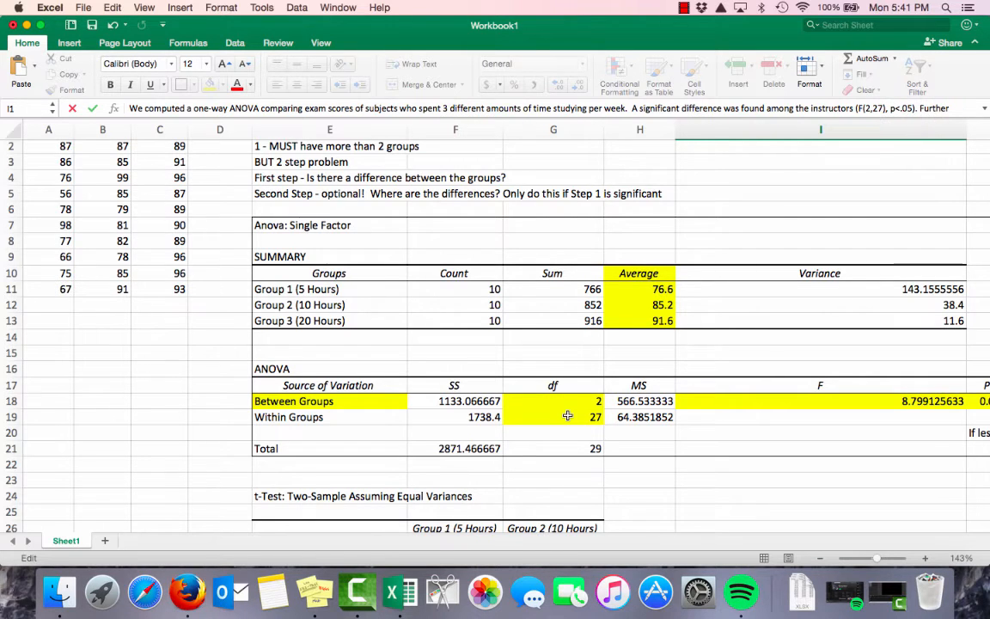
{"action": "mouse_move", "coordinate": [718, 395]}
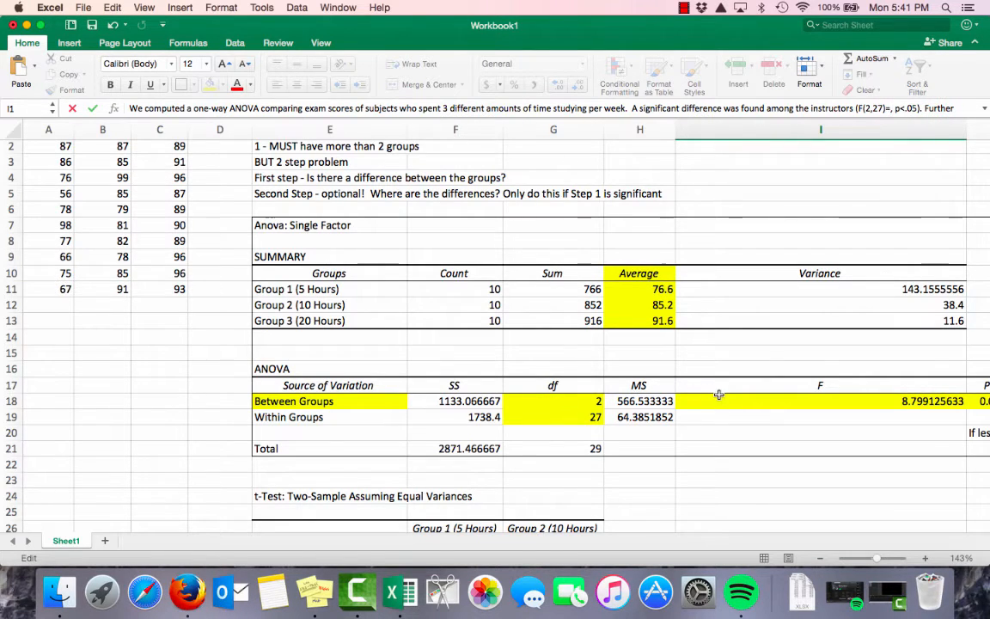
{"action": "type", "text": "8.8"}
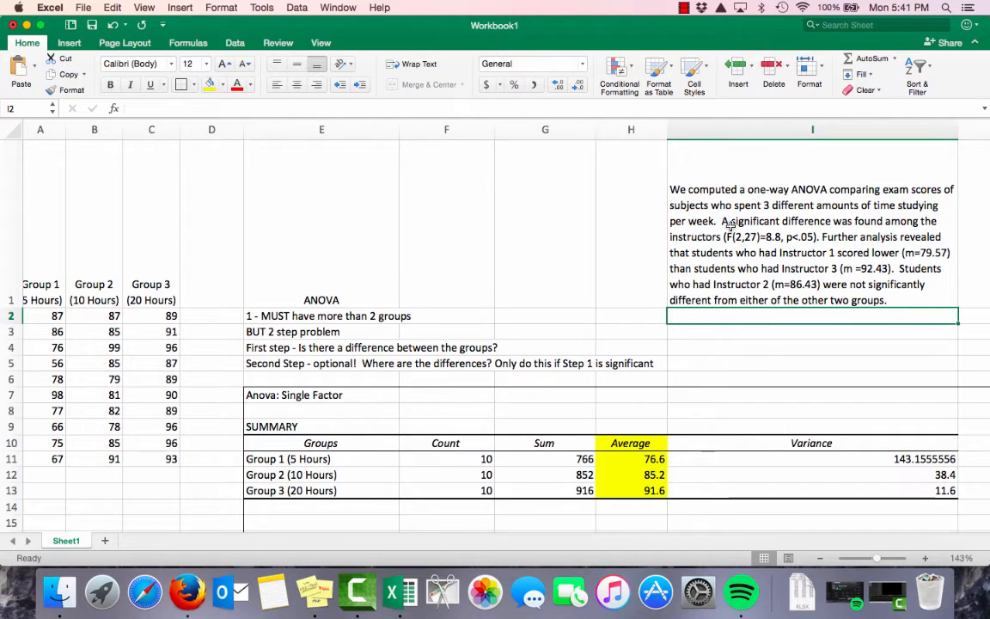
{"action": "left_click", "coordinate": [321, 347]}
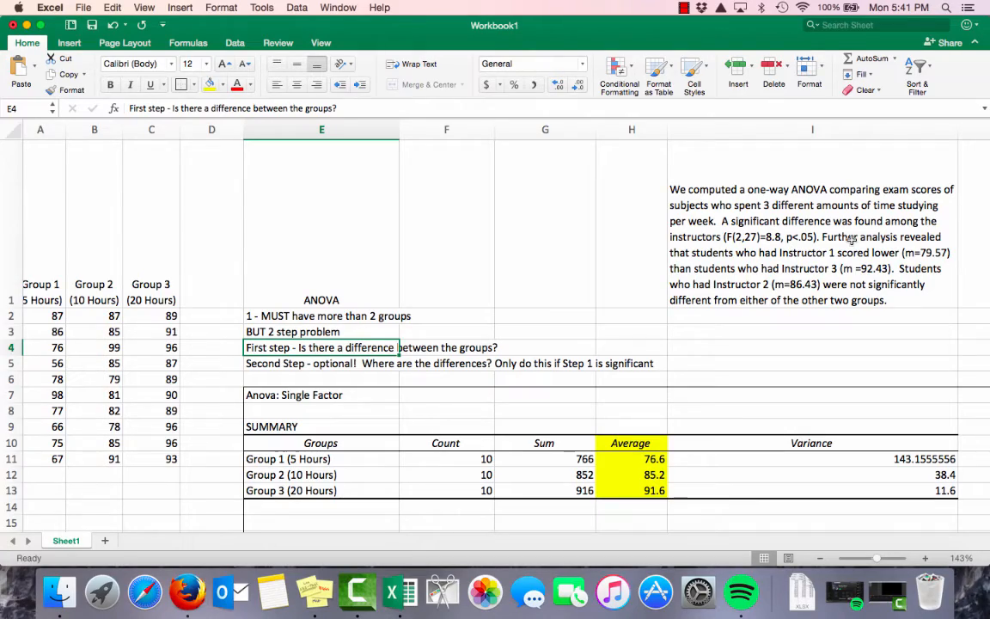
{"action": "scroll", "scroll_direction": "down", "scroll_amount": 3}
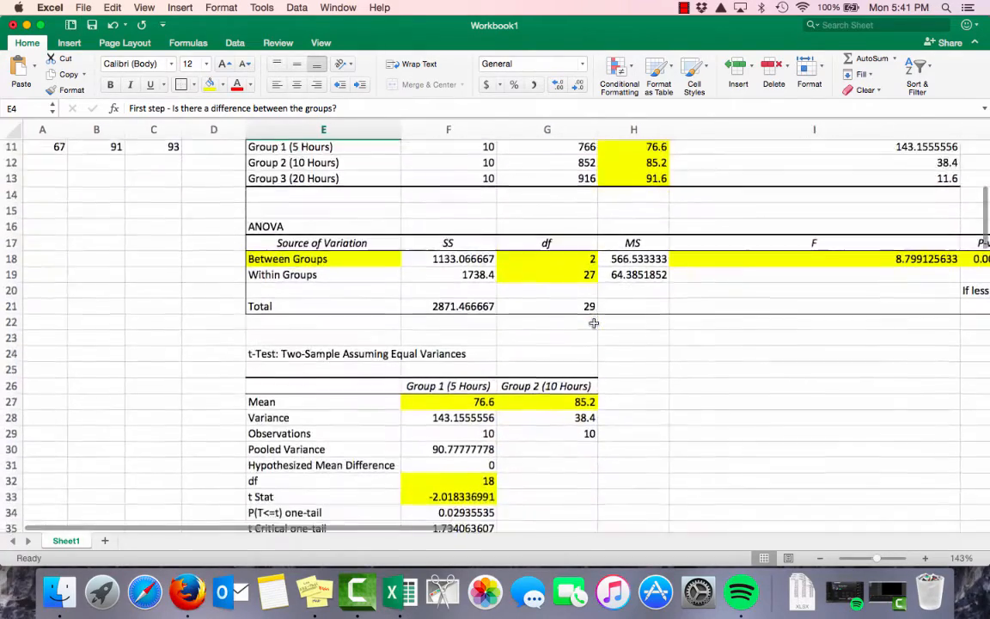
{"action": "scroll", "scroll_direction": "down", "scroll_amount": 3}
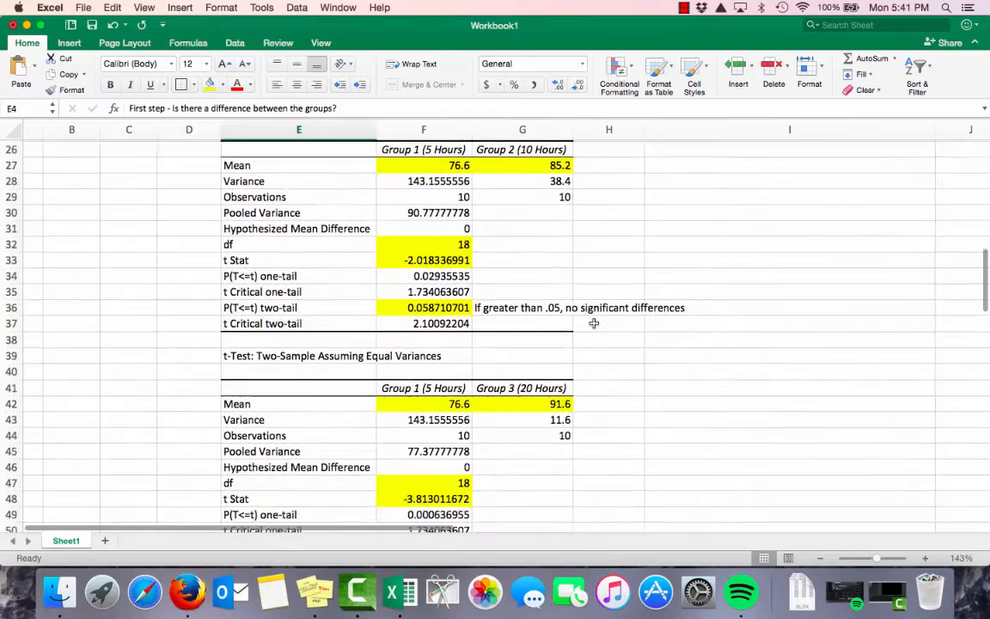
{"action": "scroll", "scroll_direction": "down", "scroll_amount": 3}
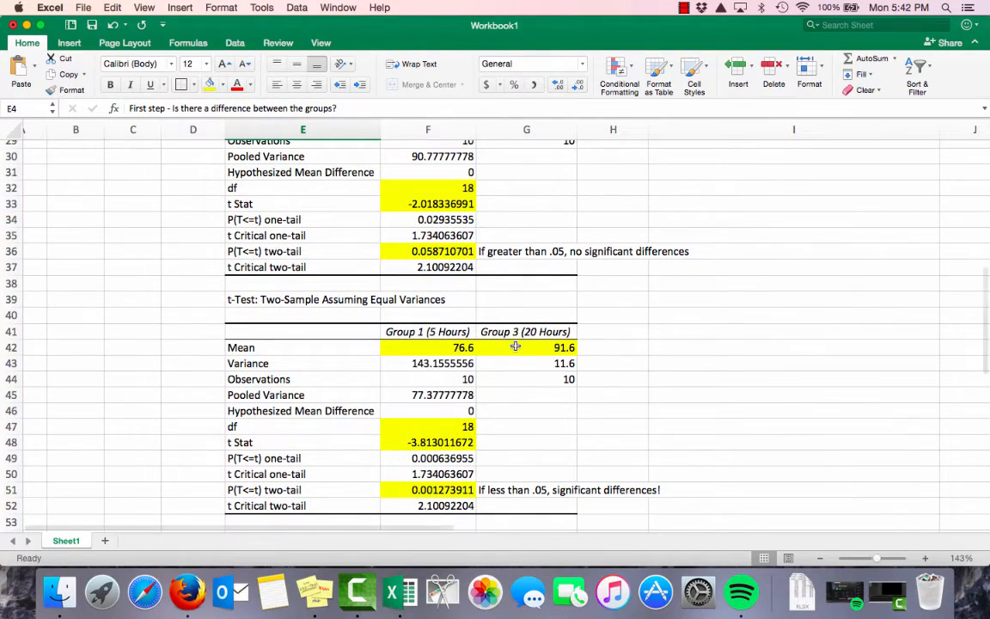
{"action": "scroll", "scroll_direction": "up", "scroll_amount": 3}
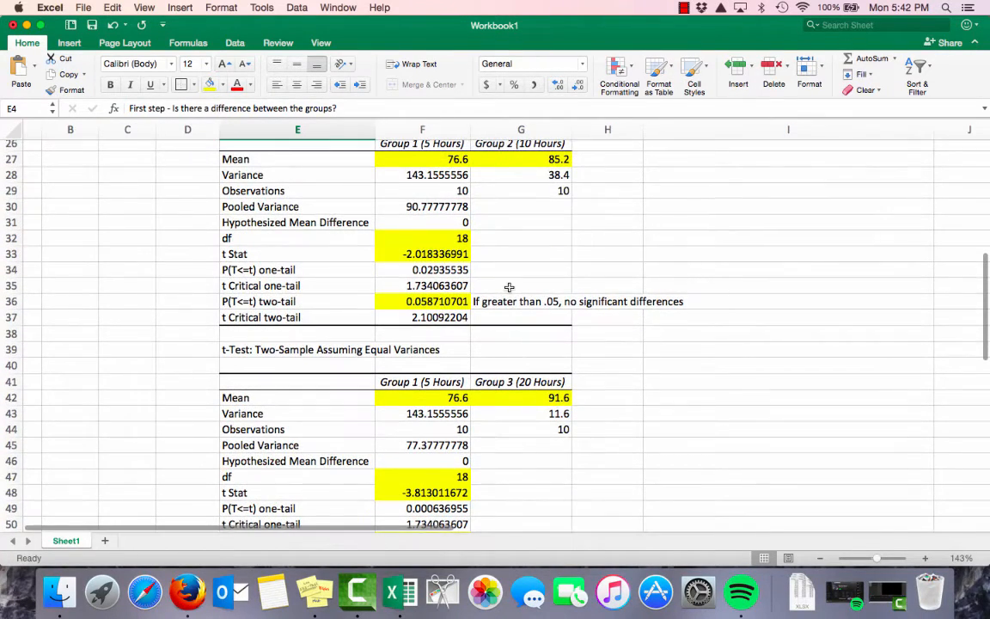
{"action": "mouse_move", "coordinate": [522, 357]}
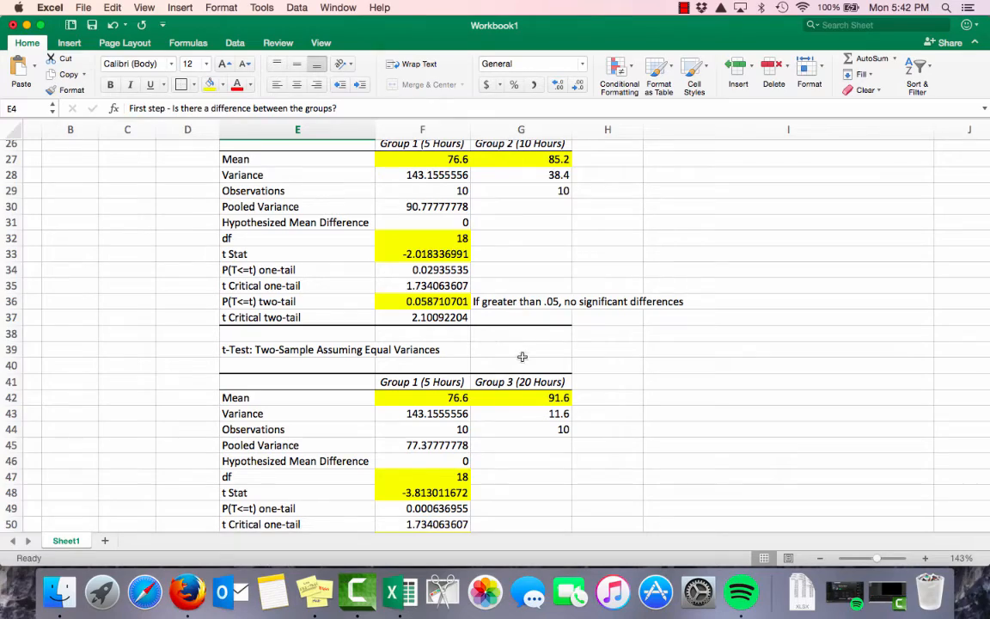
{"action": "scroll", "scroll_direction": "up", "scroll_amount": 3}
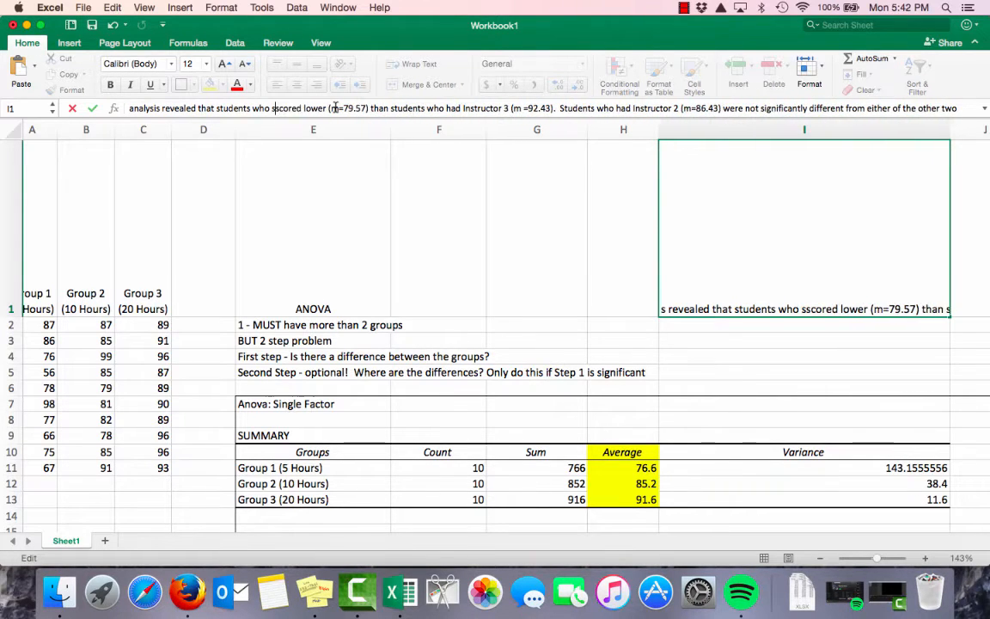
Replace the Instructor 1 and 3 wording with 5-hour (m=76.6) versus 20-hour (m=91.6) students
{"action": "type", "text": "studied 5 hours per week"}
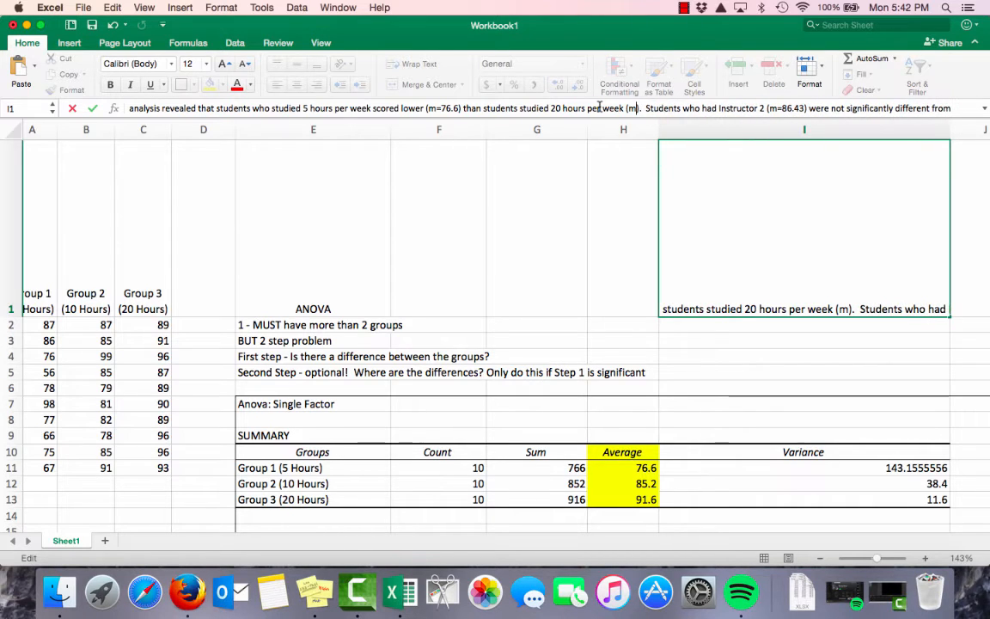
{"action": "type", "text": "91.6"}
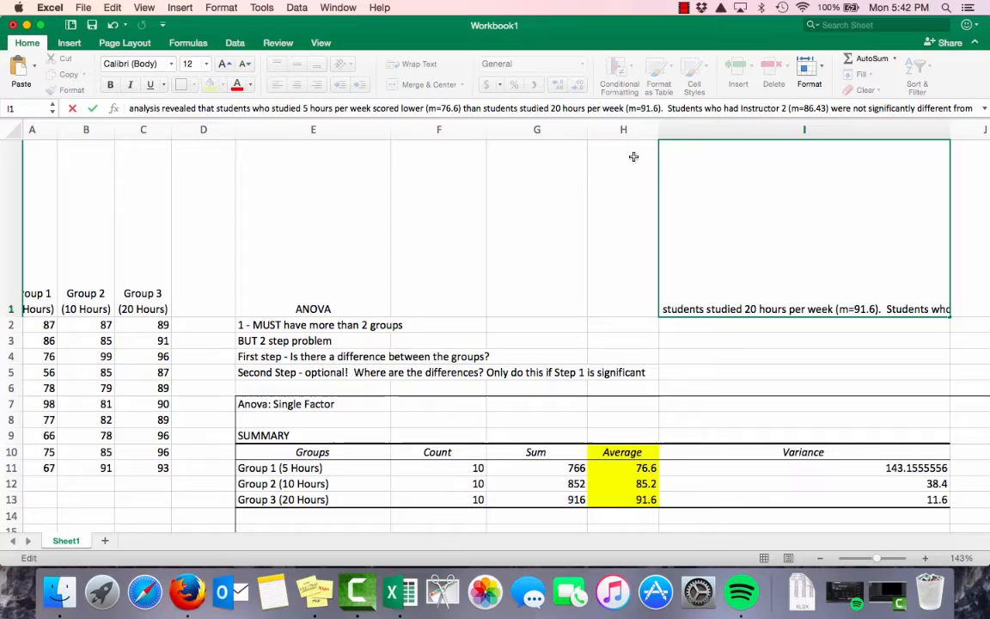
{"action": "key", "text": "Return"}
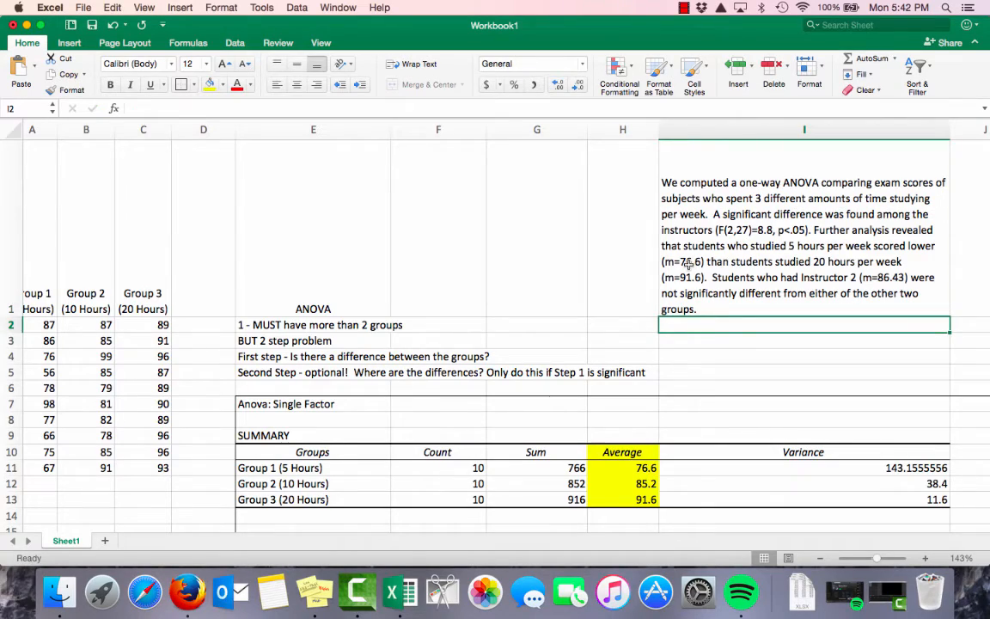
{"action": "scroll", "scroll_direction": "down", "scroll_amount": 3}
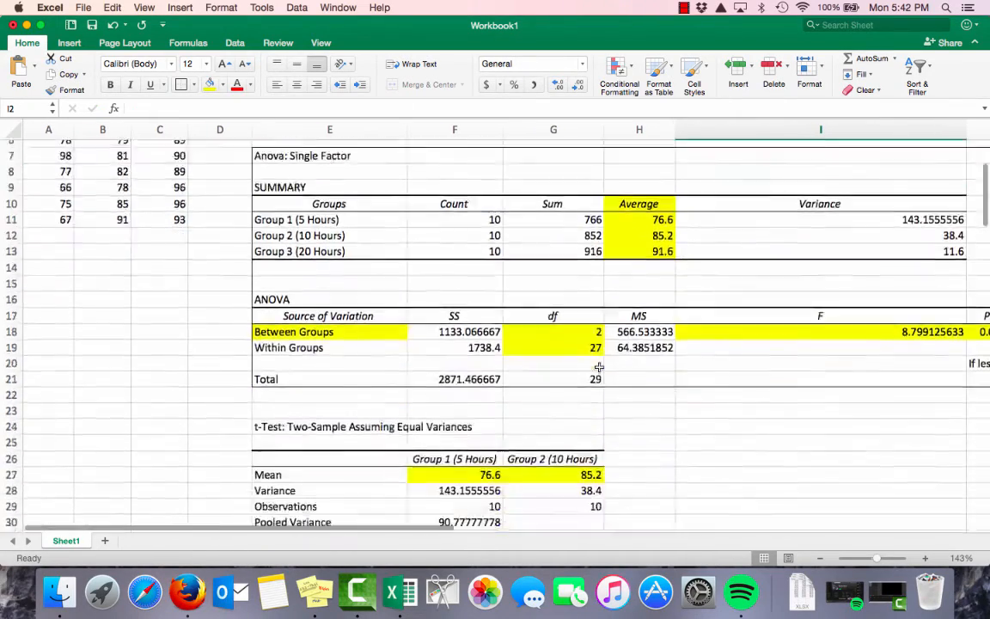
{"action": "scroll", "scroll_direction": "down", "scroll_amount": 3}
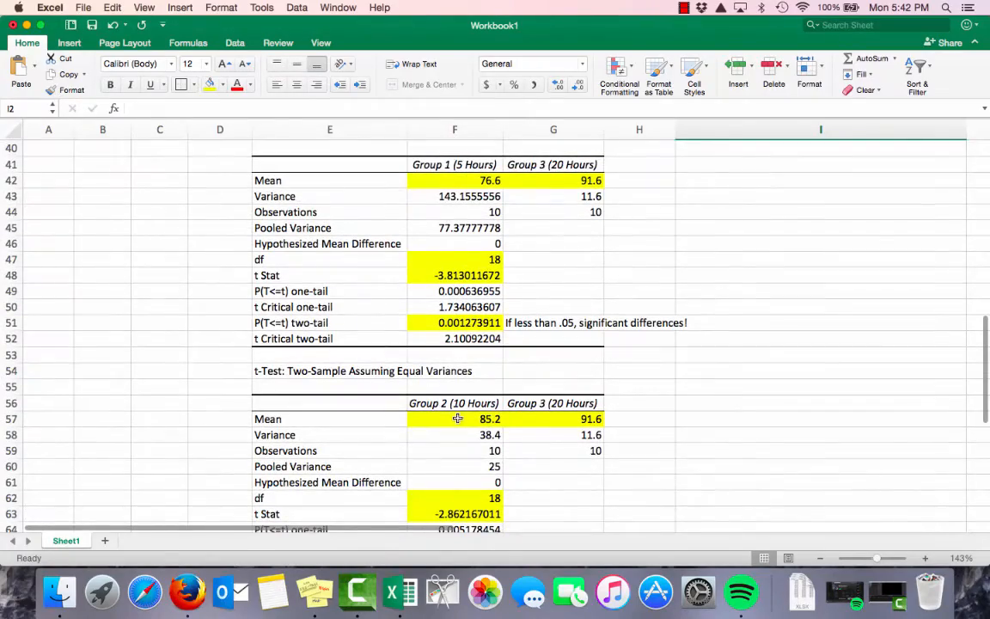
{"action": "scroll", "scroll_direction": "down", "scroll_amount": 3}
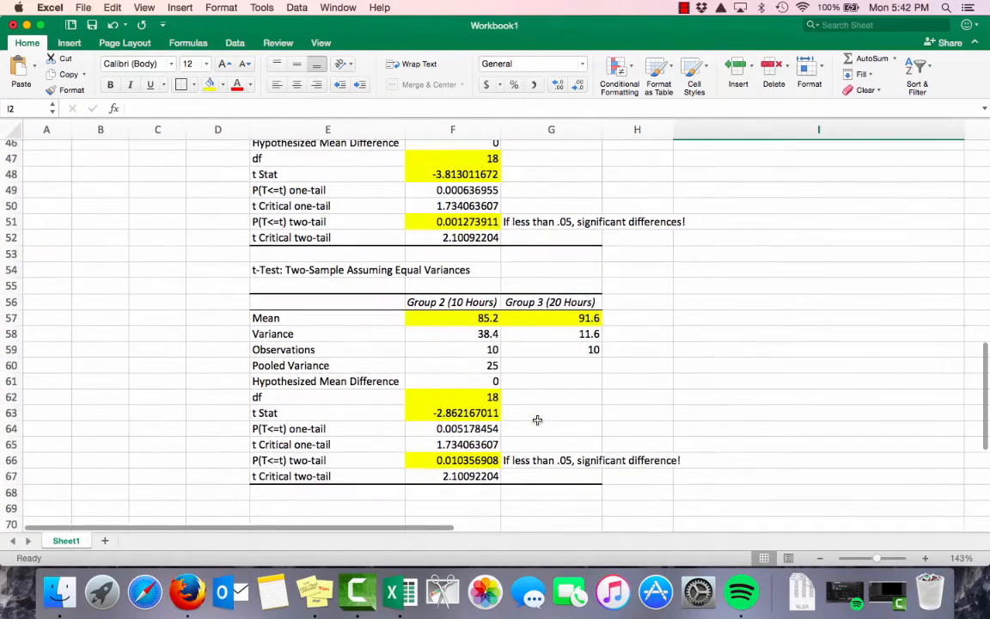
{"action": "scroll", "scroll_direction": "up", "scroll_amount": 3}
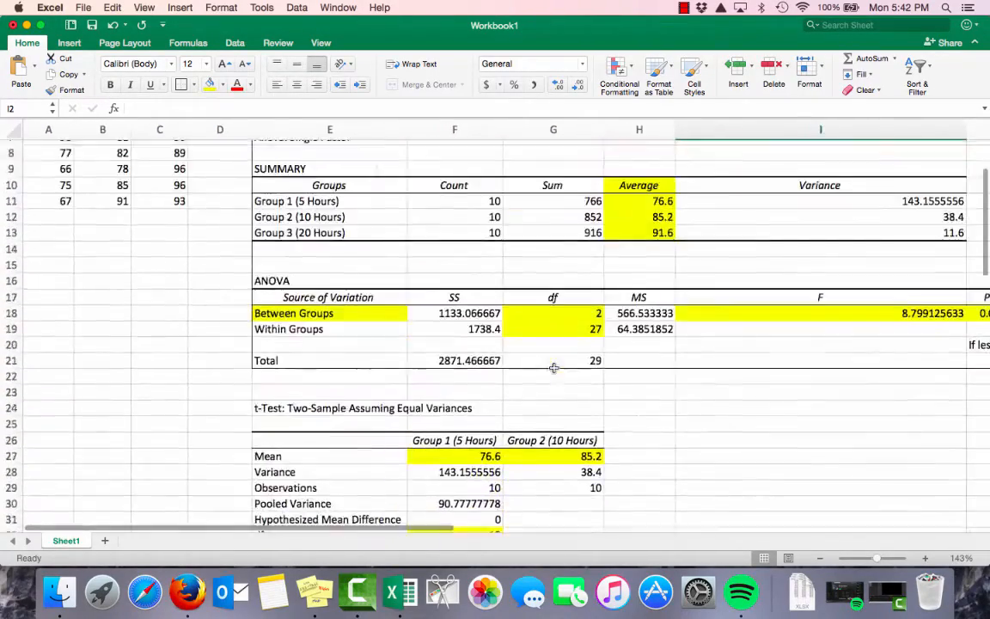
{"action": "scroll", "scroll_direction": "up", "scroll_amount": 3}
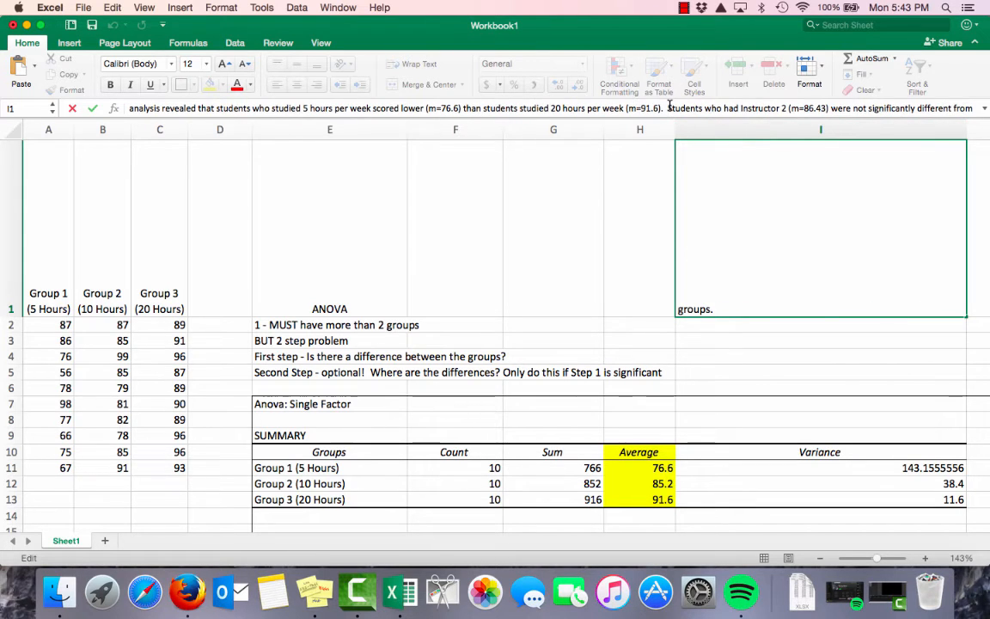
Commit the paragraph with the duplicated comparison sentence and reopen I1 for editing
{"action": "key", "text": "Return"}
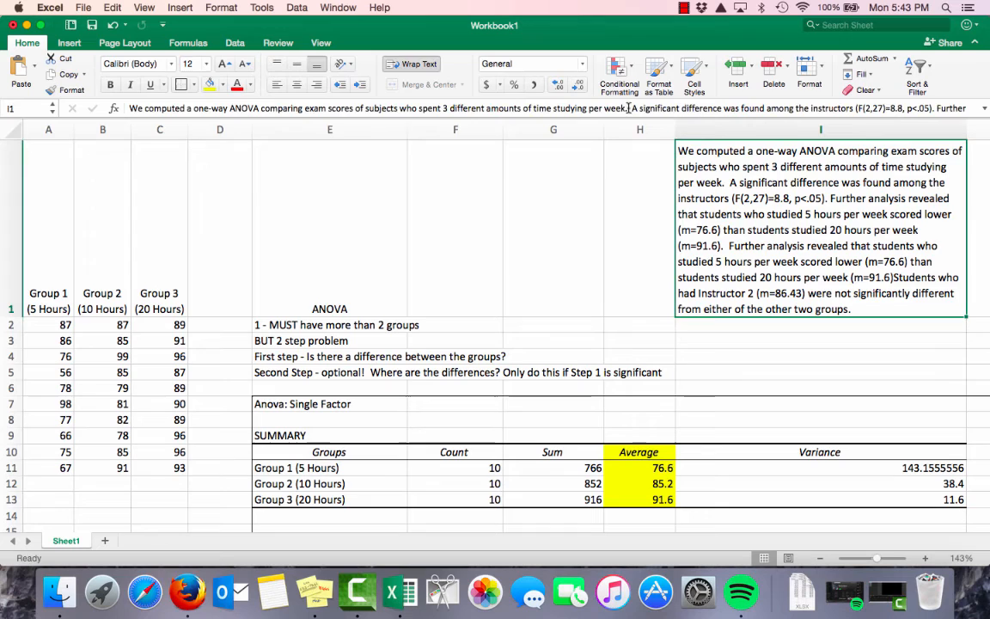
{"action": "double_click", "coordinate": [820, 228]}
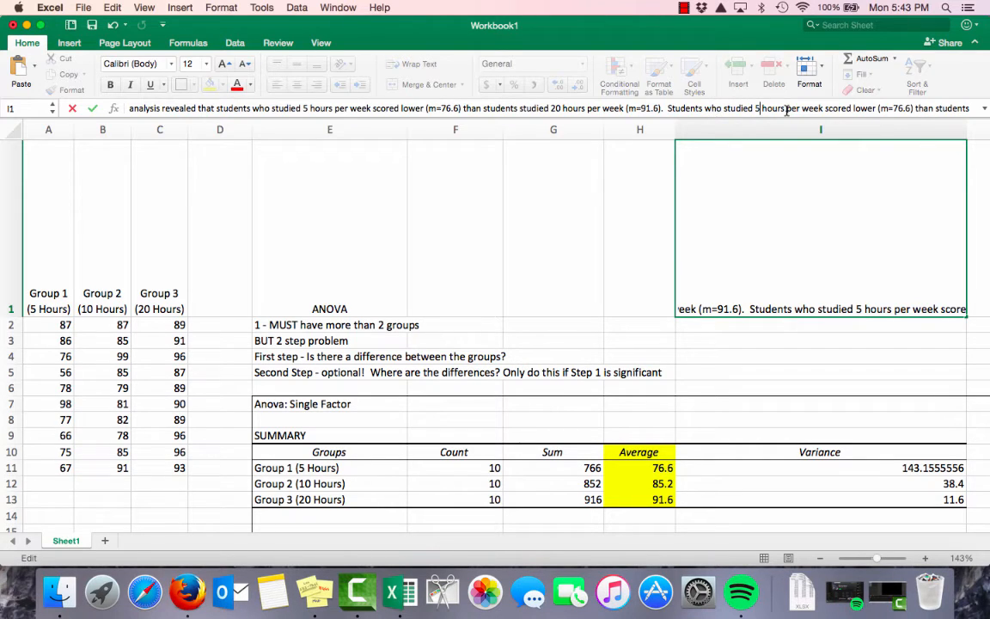
Change the copied sentence to 10-hour students with a mean of 85.2
{"action": "type", "text": "10"}
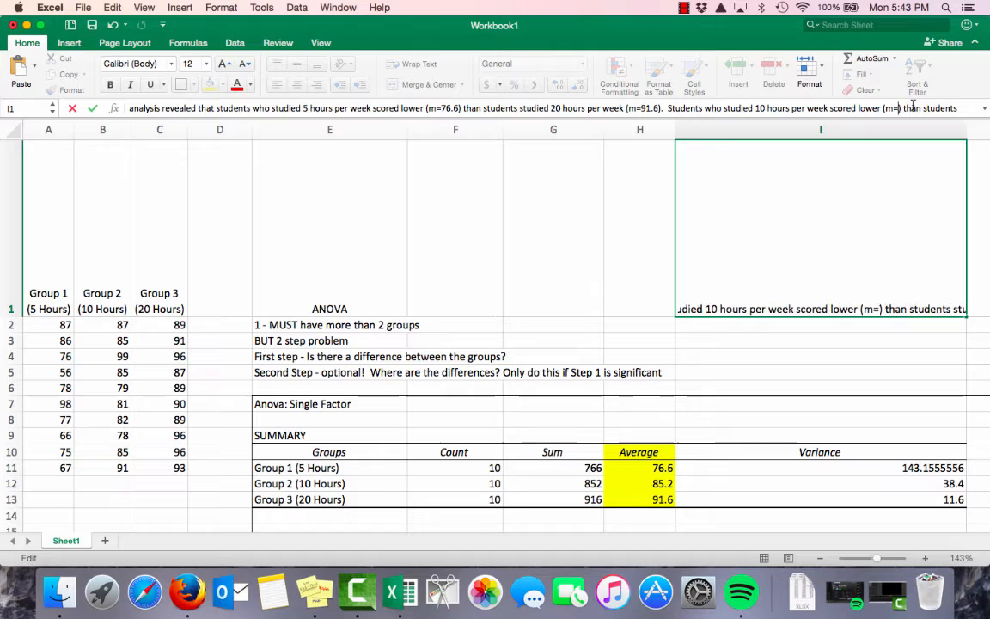
{"action": "type", "text": "85.2"}
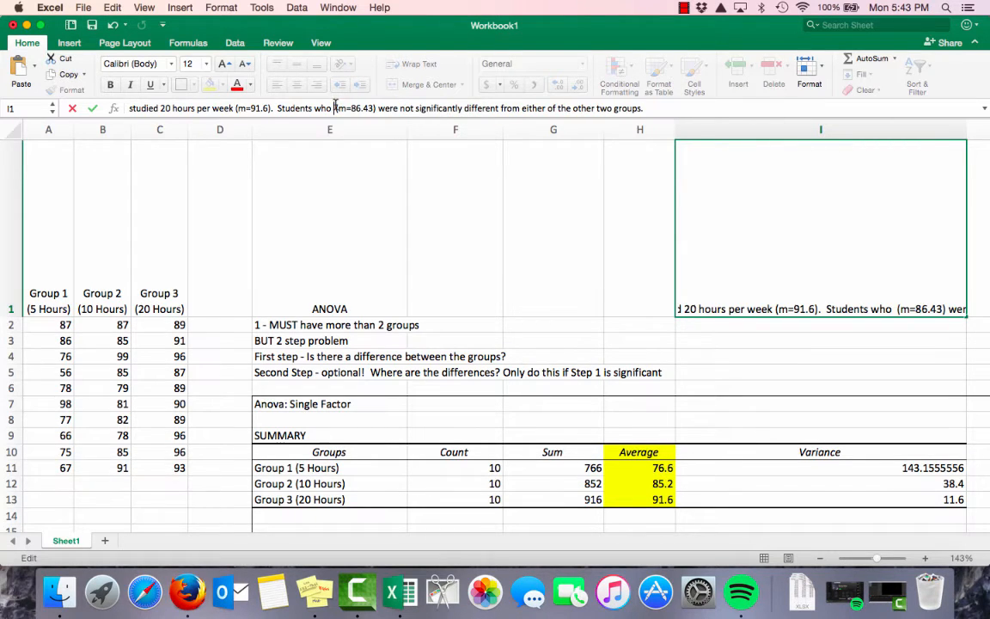
Rewrite the closing sentence: 5-hour students (m=76.6) didn't differ significantly from 10-hour students
{"action": "type", "text": "studied 5 hours per week"}
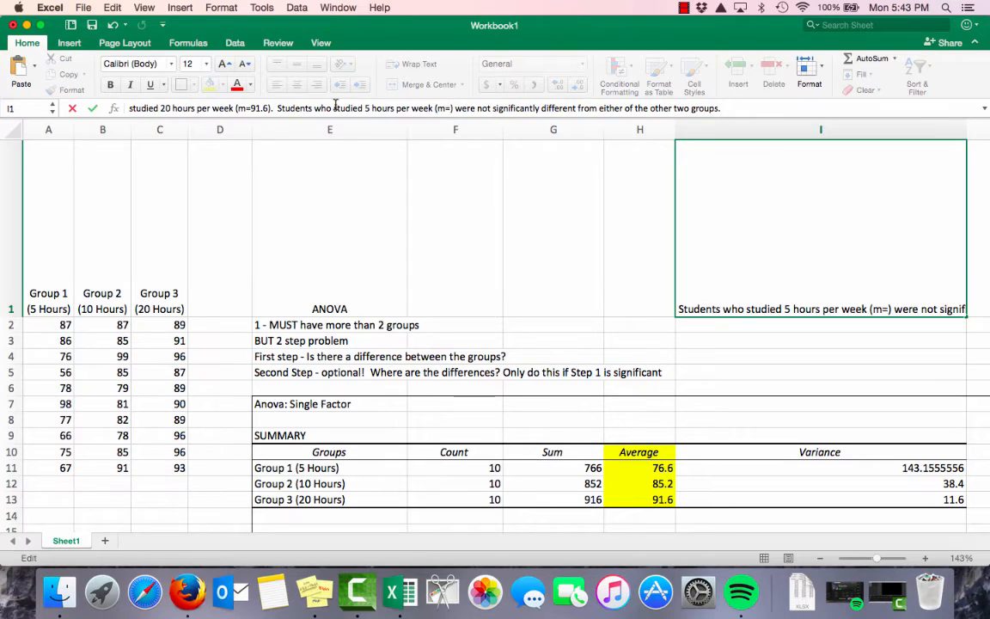
{"action": "type", "text": "76.6)"}
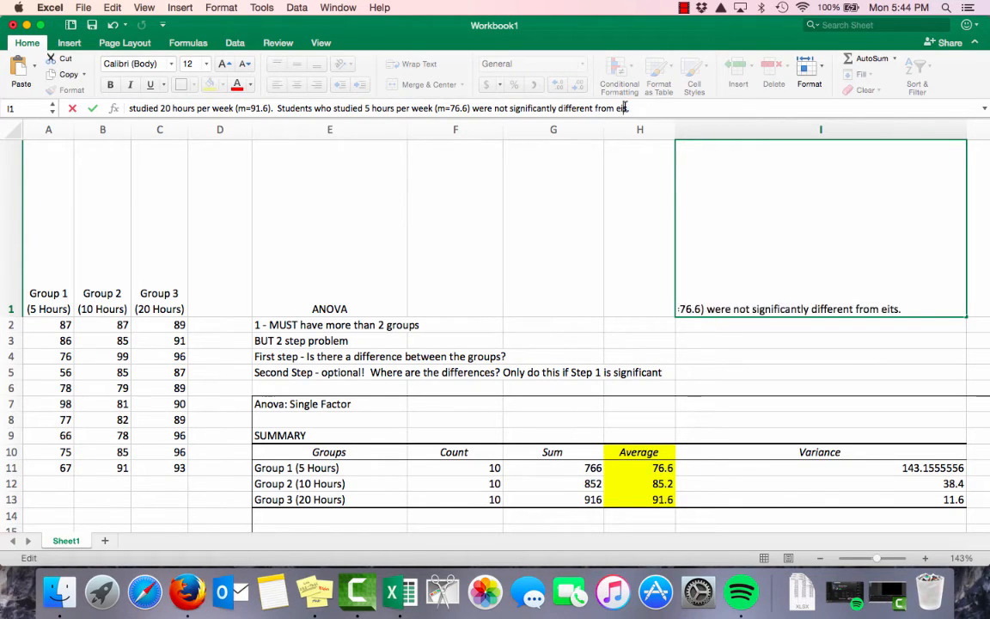
{"action": "type", "text": "sstuden"}
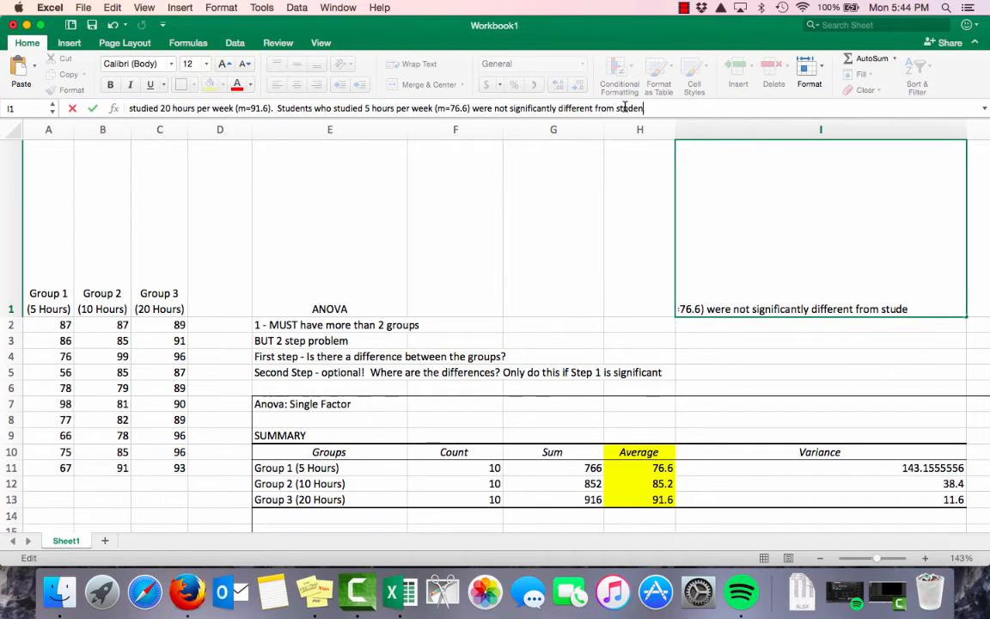
{"action": "type", "text": "ts who studued"}
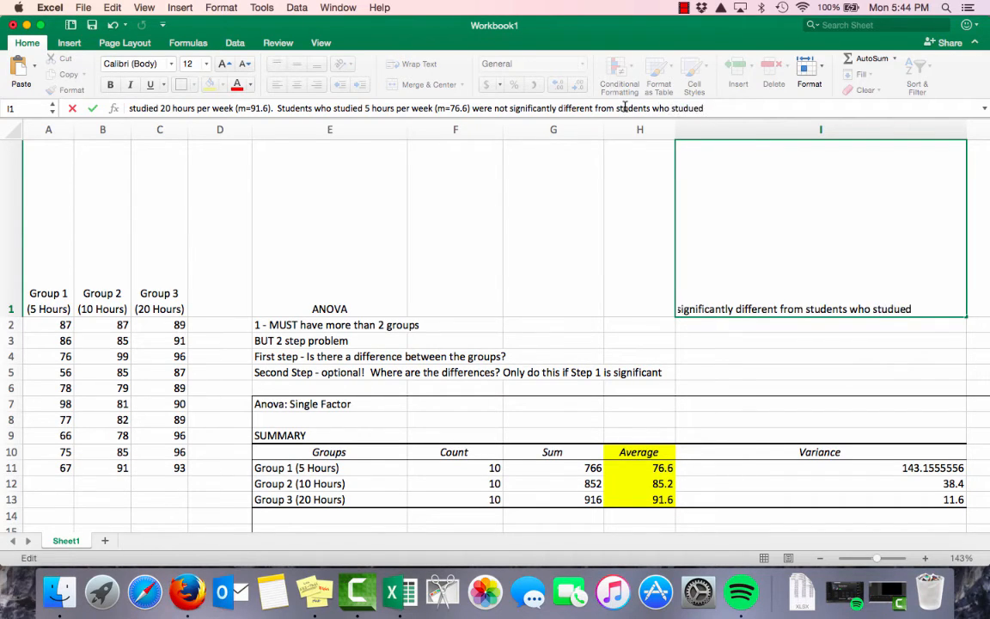
{"action": "type", "text": "10 hou"}
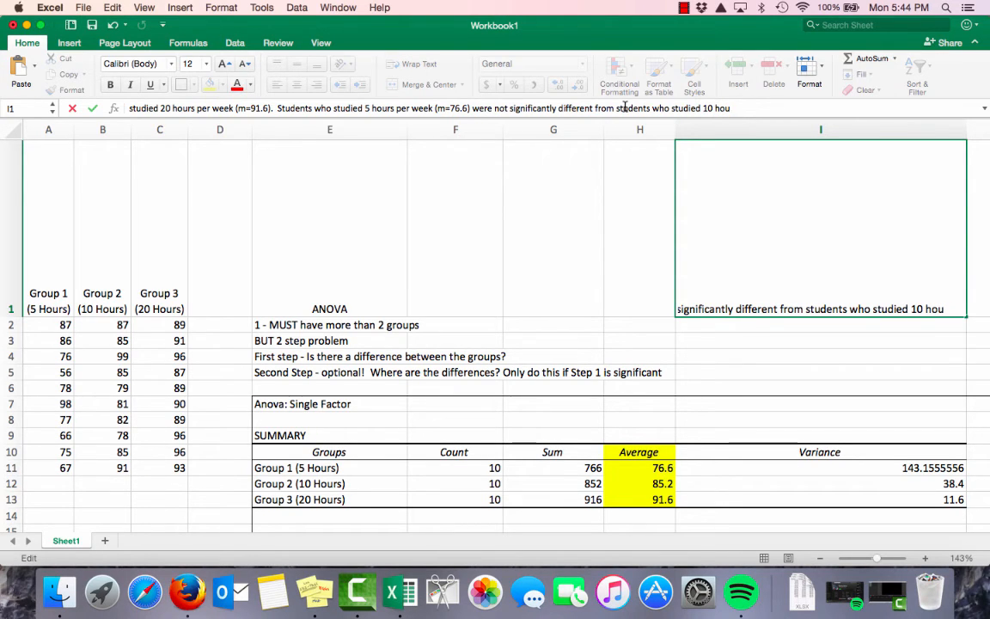
{"action": "type", "text": "hours per week."}
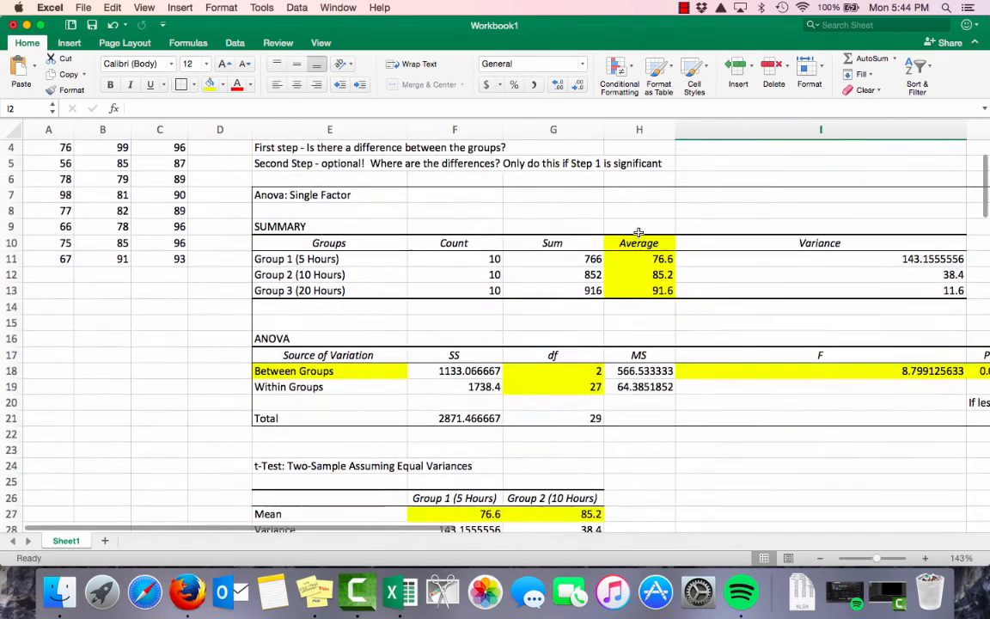
{"action": "scroll", "scroll_direction": "up", "scroll_amount": 3}
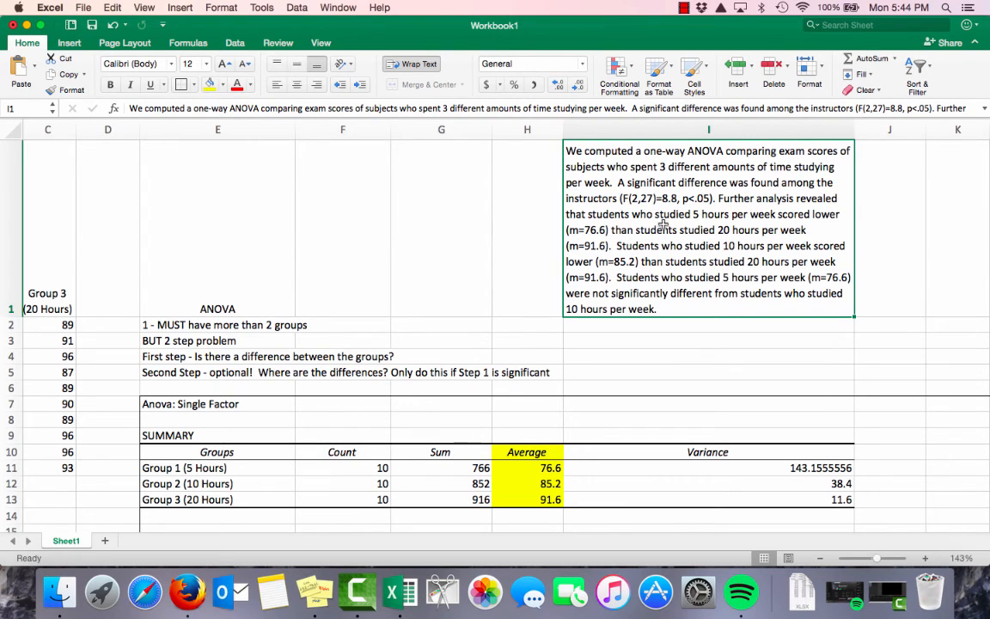
{"action": "mouse_move", "coordinate": [576, 235]}
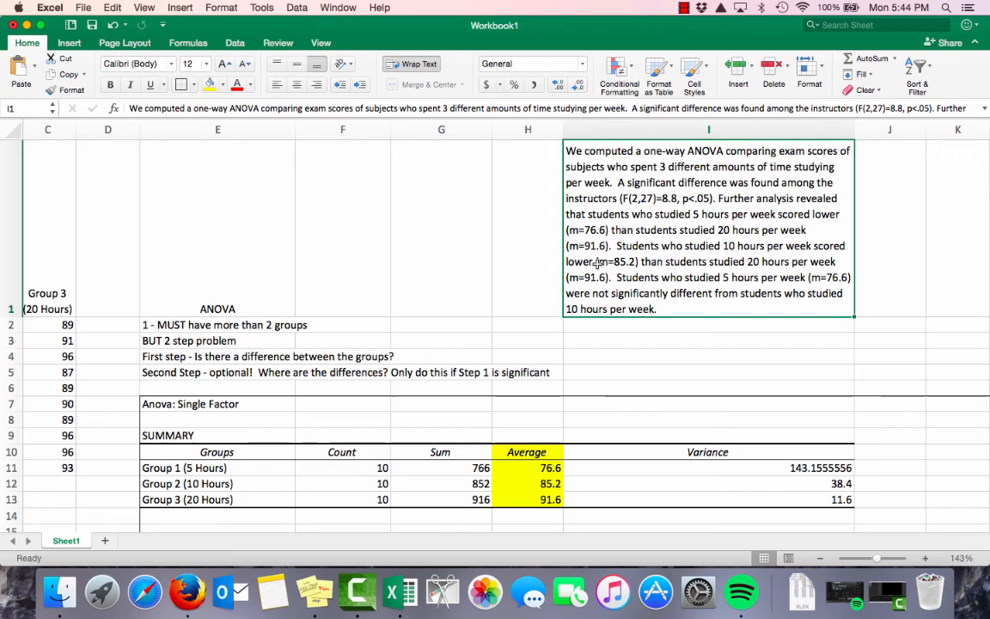
{"action": "mouse_move", "coordinate": [617, 284]}
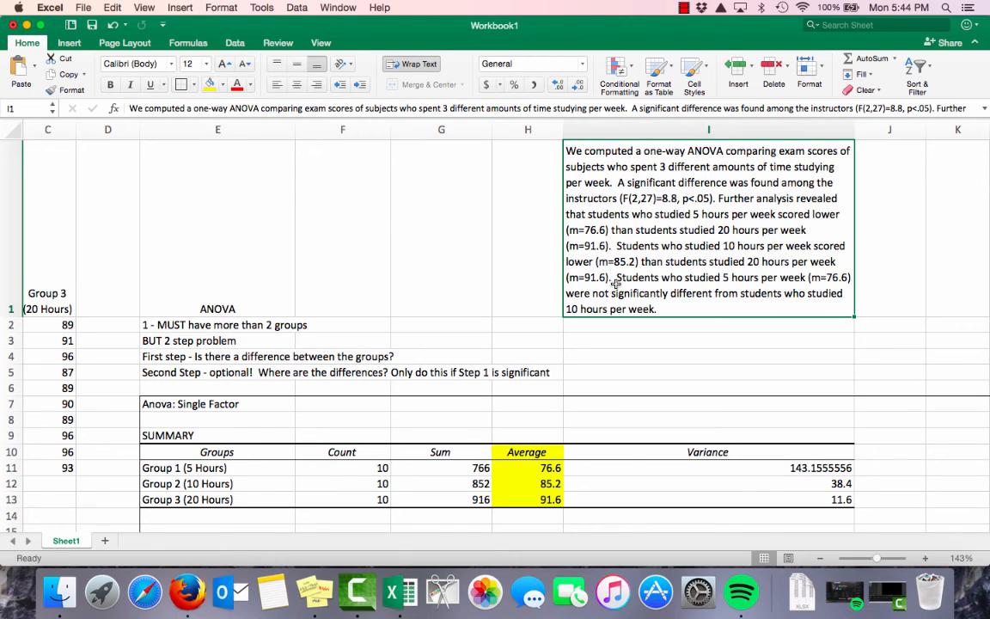
{"action": "mouse_move", "coordinate": [749, 291]}
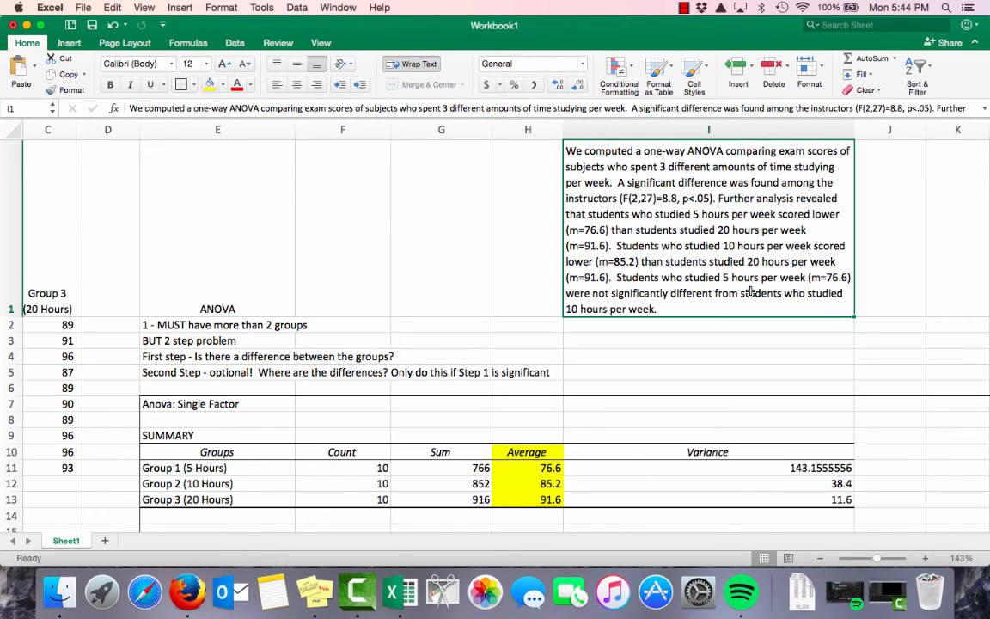
{"action": "scroll", "scroll_direction": "up", "scroll_amount": 3}
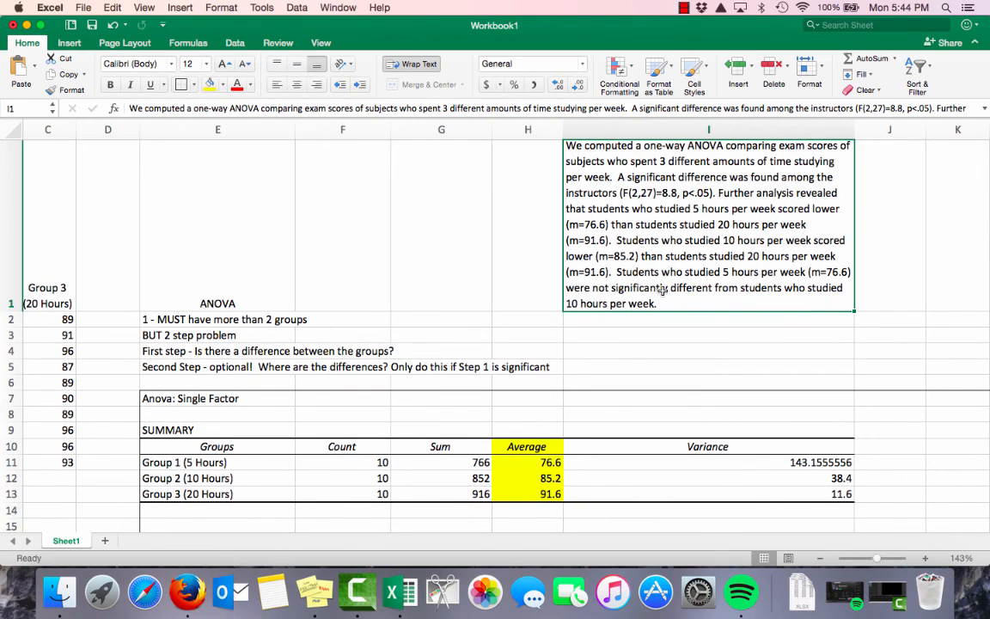
{"action": "scroll", "scroll_direction": "down", "scroll_amount": 3}
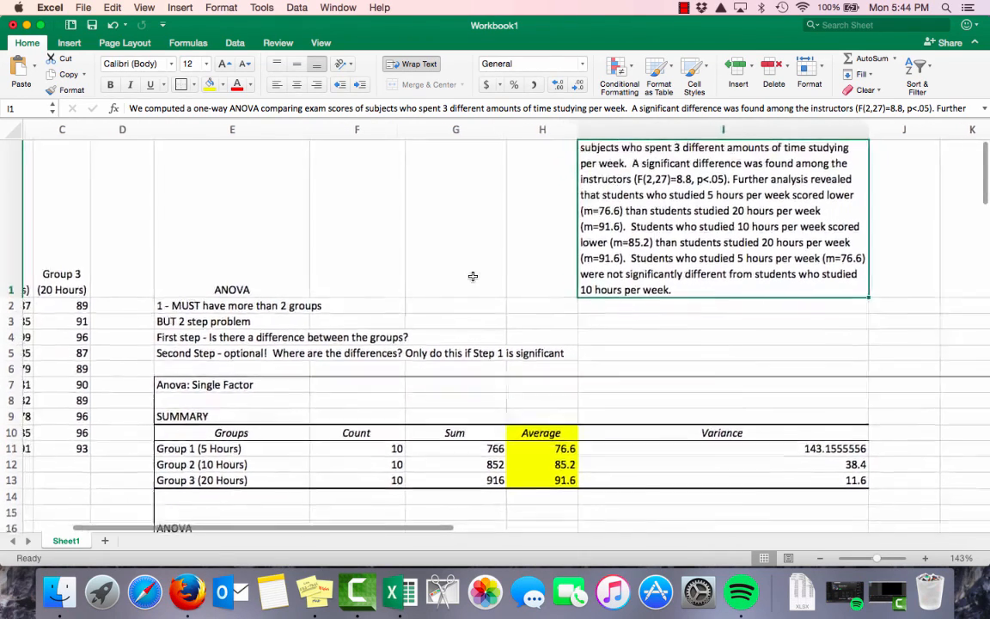
{"action": "scroll", "scroll_direction": "down", "scroll_amount": 3}
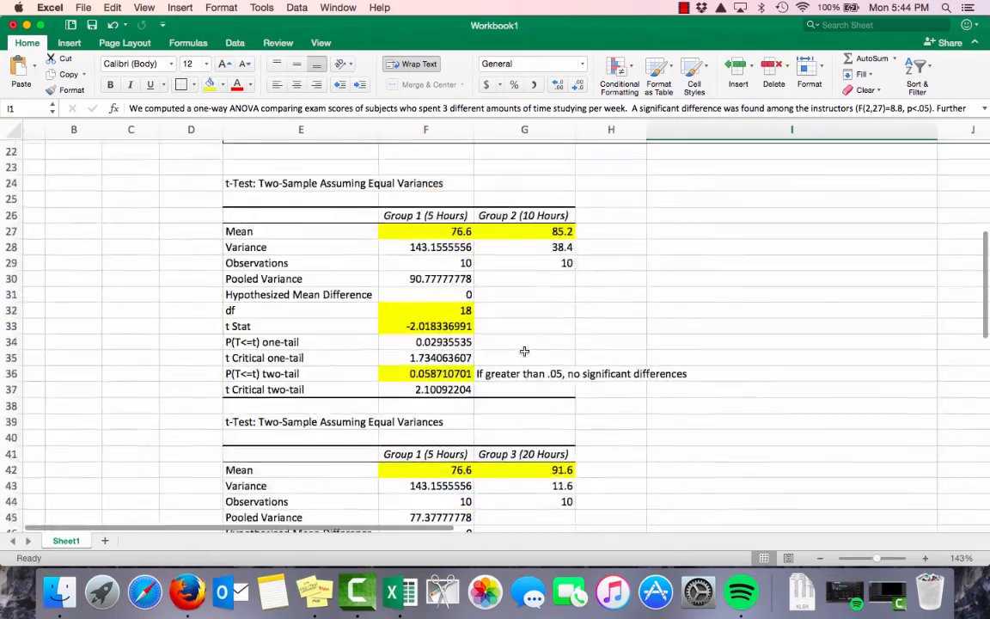
{"action": "scroll", "scroll_direction": "up", "scroll_amount": 3}
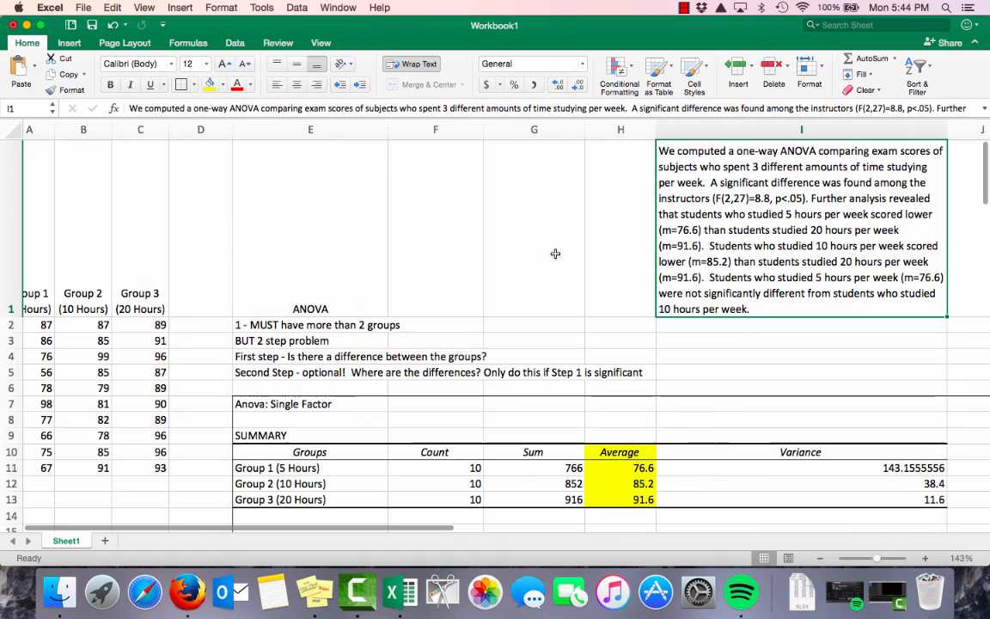